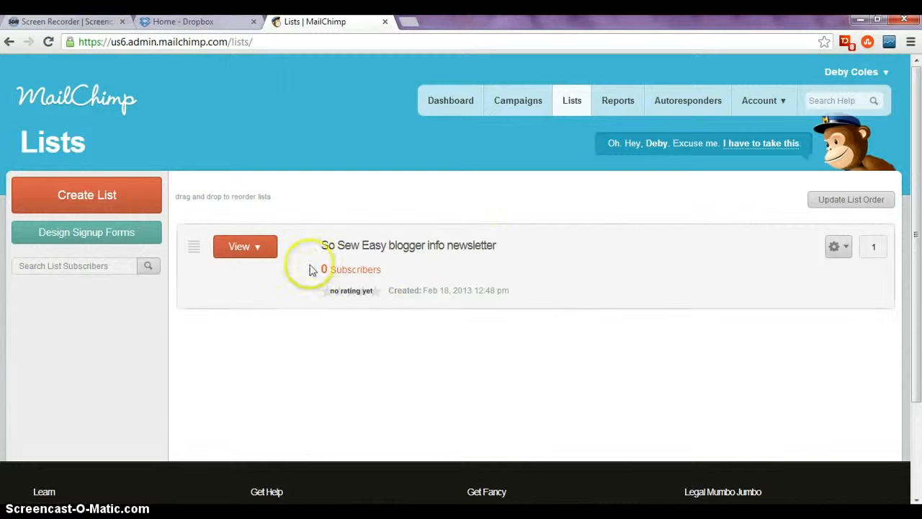
mouse_move(530, 248)
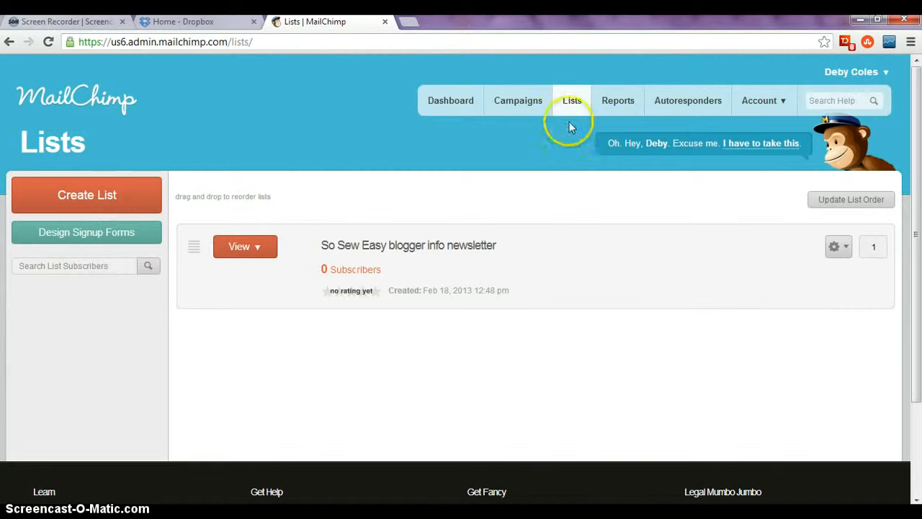
mouse_move(572, 108)
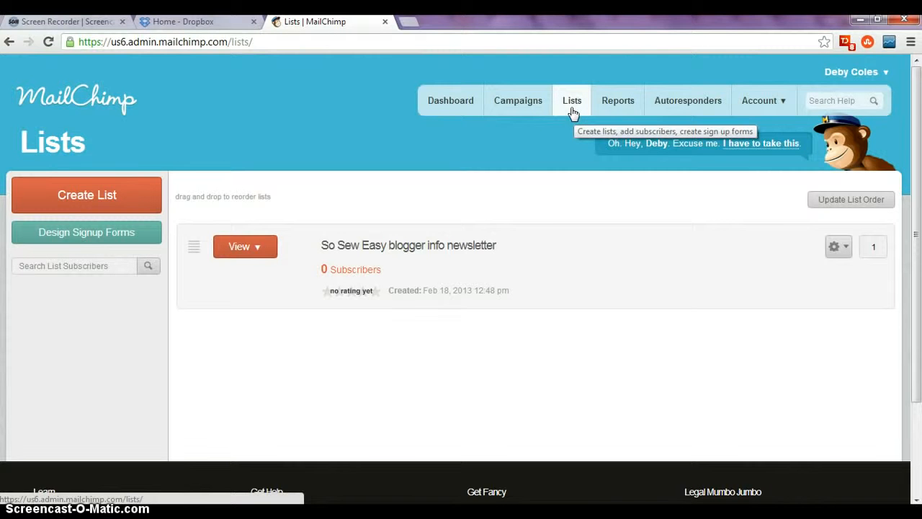
mouse_move(848, 256)
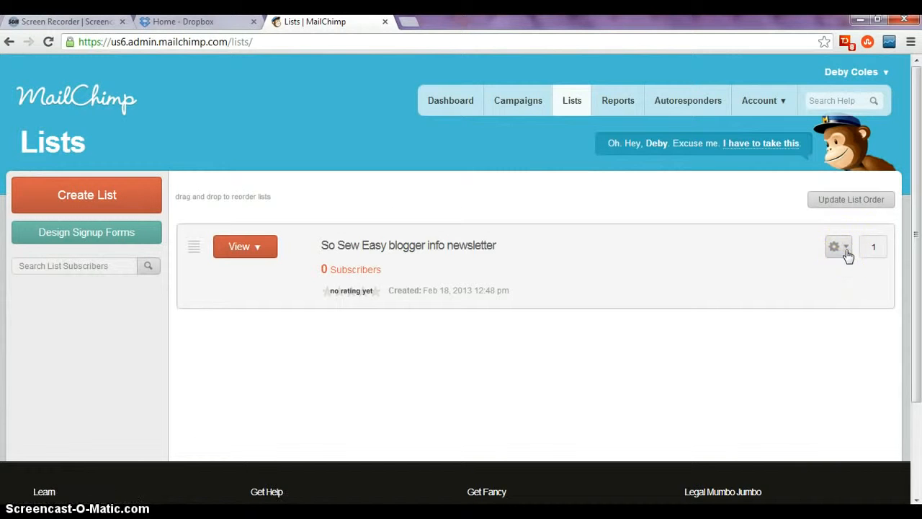
Enter the Create Forms designer for the So Sew Easy blogger info newsletter list.
click(839, 246)
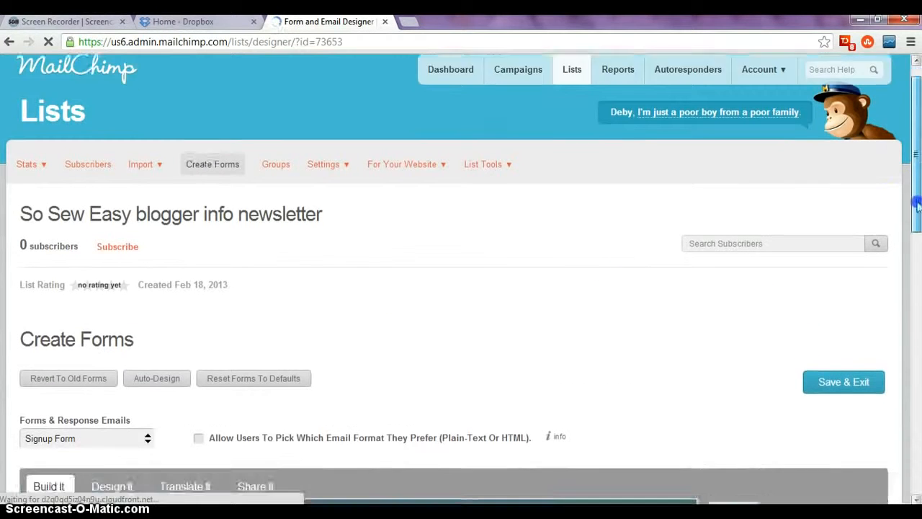
scroll(down, 3)
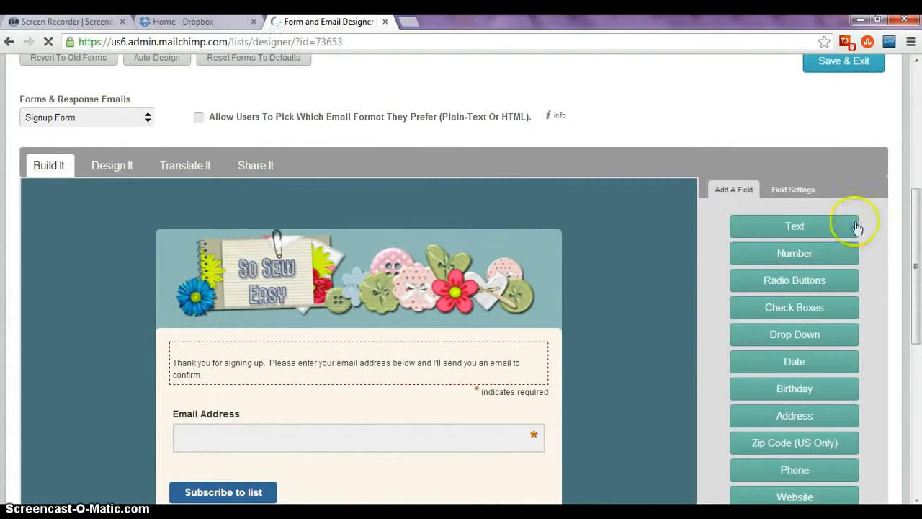
scroll(down, 3)
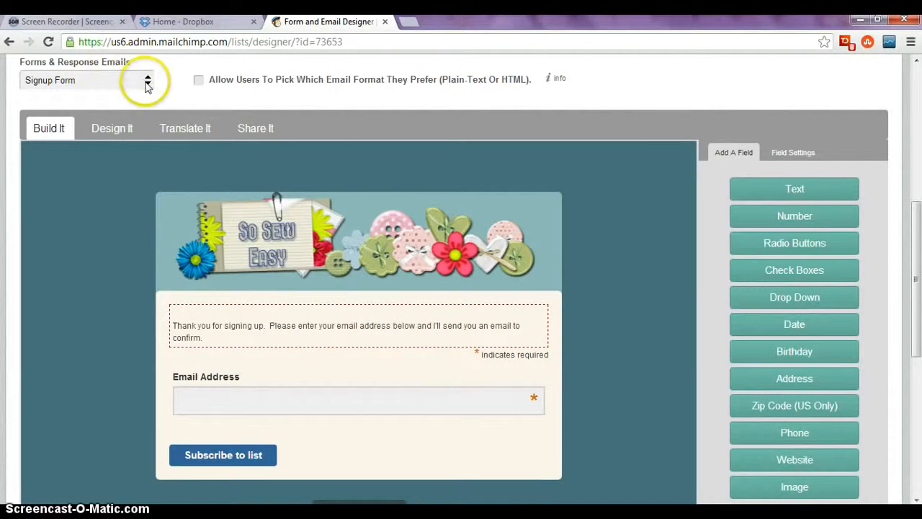
mouse_move(147, 87)
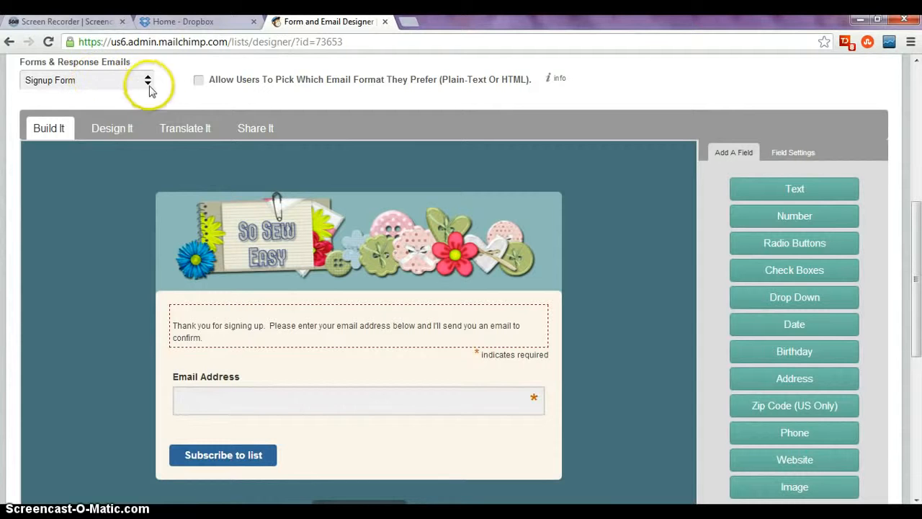
Expand the Forms & Response Emails dropdown listing signup, confirmation and unsubscribe forms.
click(147, 80)
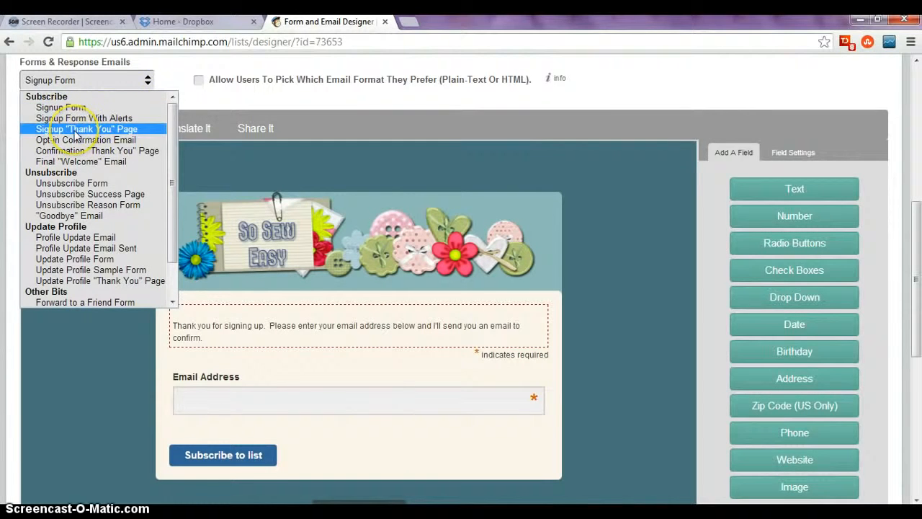
Choose Signup "Thank You" Page and bring its Almost finished... preview into view.
click(86, 128)
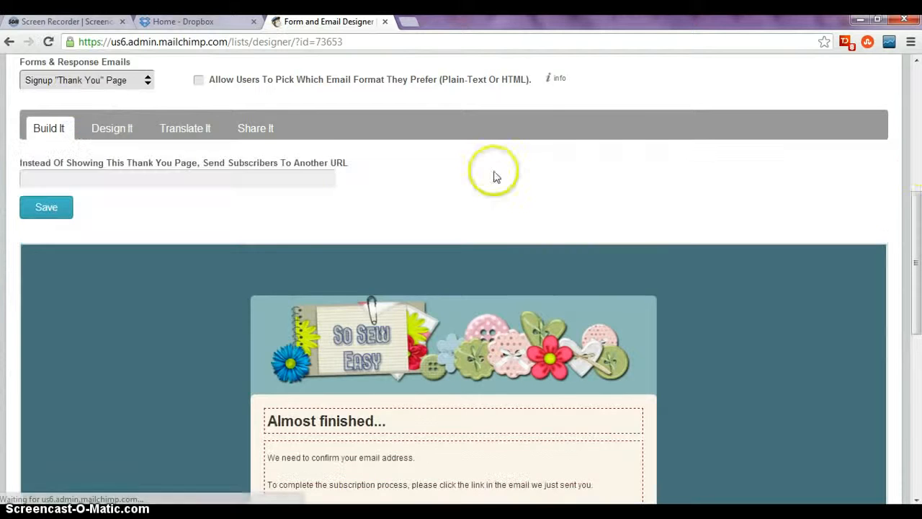
scroll(down, 3)
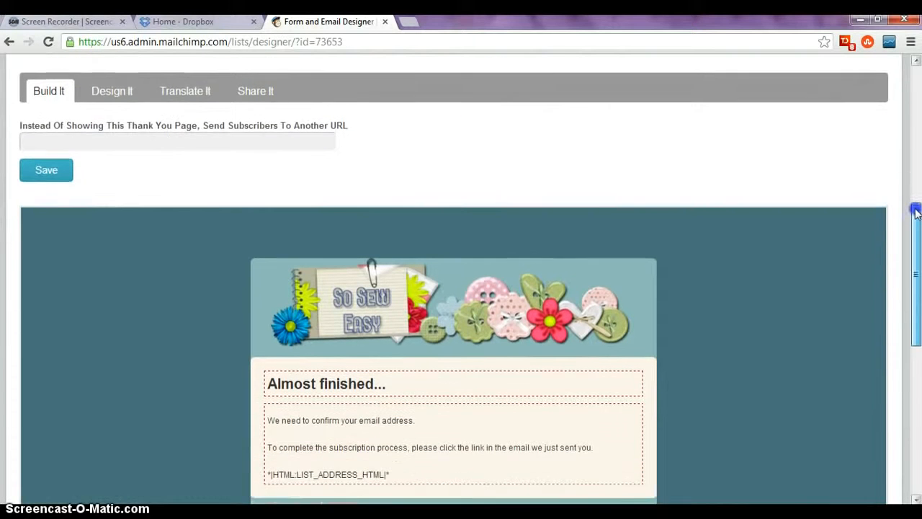
scroll(down, 3)
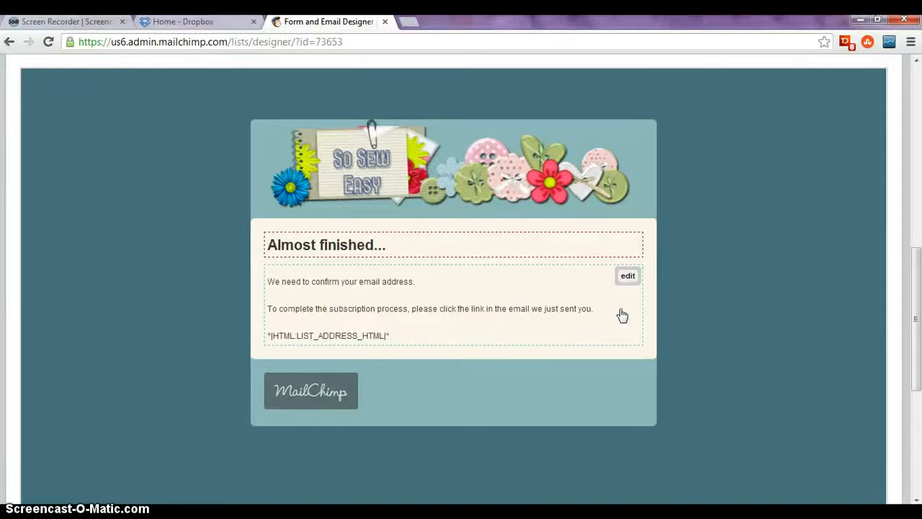
Edit the thank-you page message block in the Edit Your Content editor.
click(627, 275)
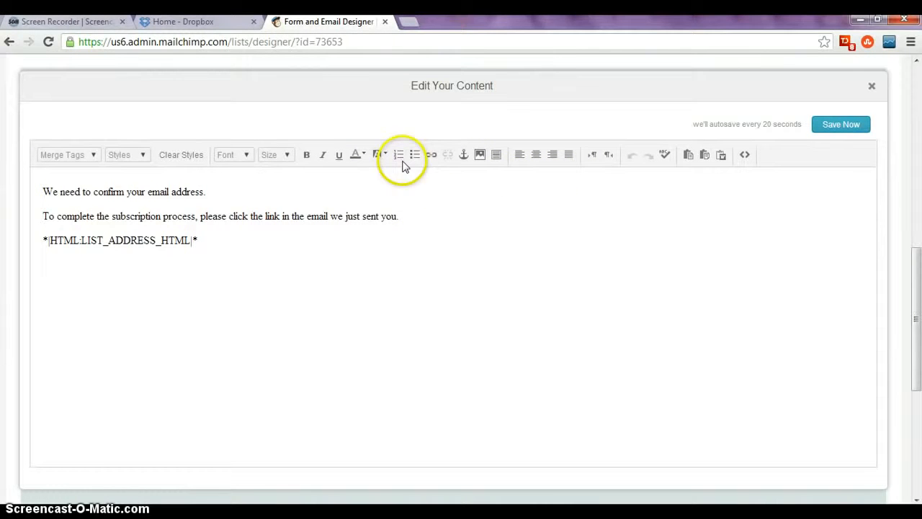
mouse_move(306, 154)
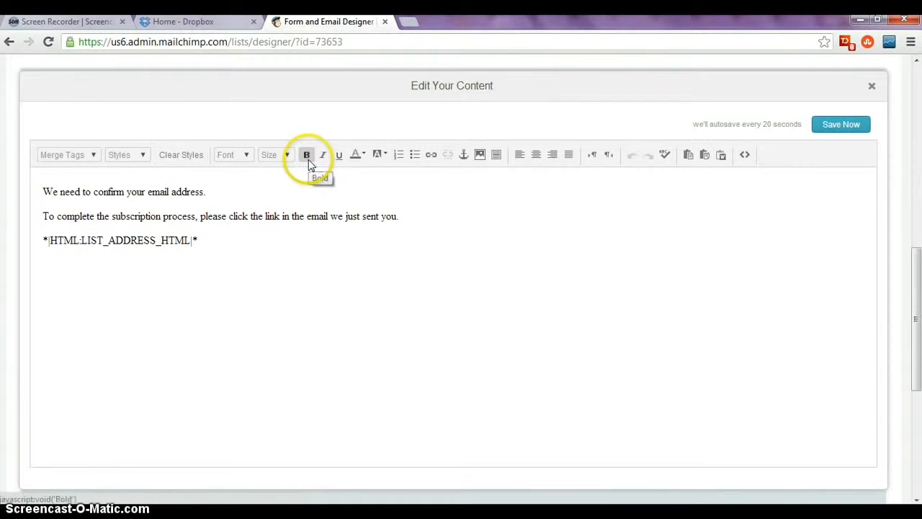
mouse_move(355, 154)
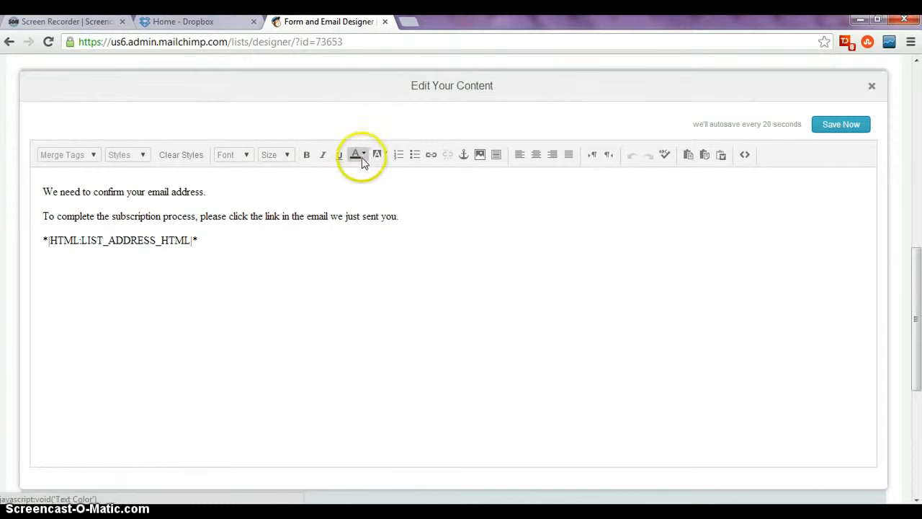
mouse_move(431, 154)
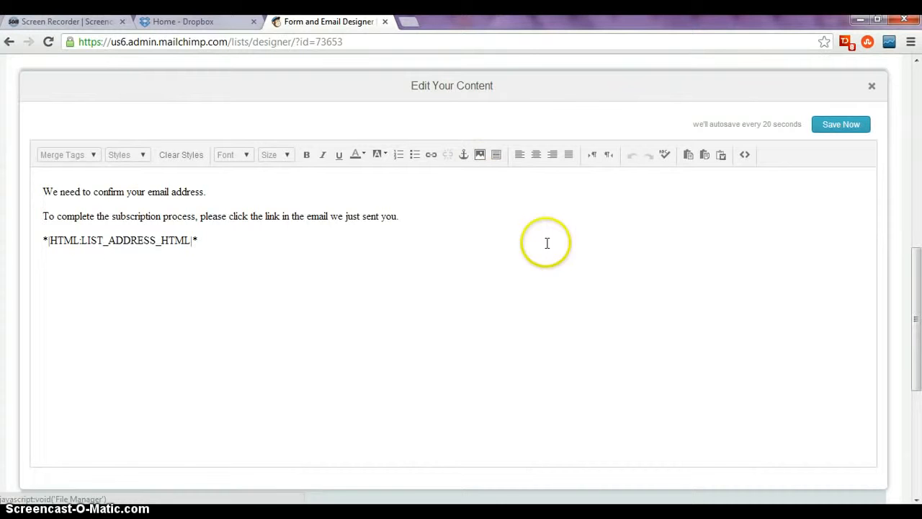
mouse_move(462, 298)
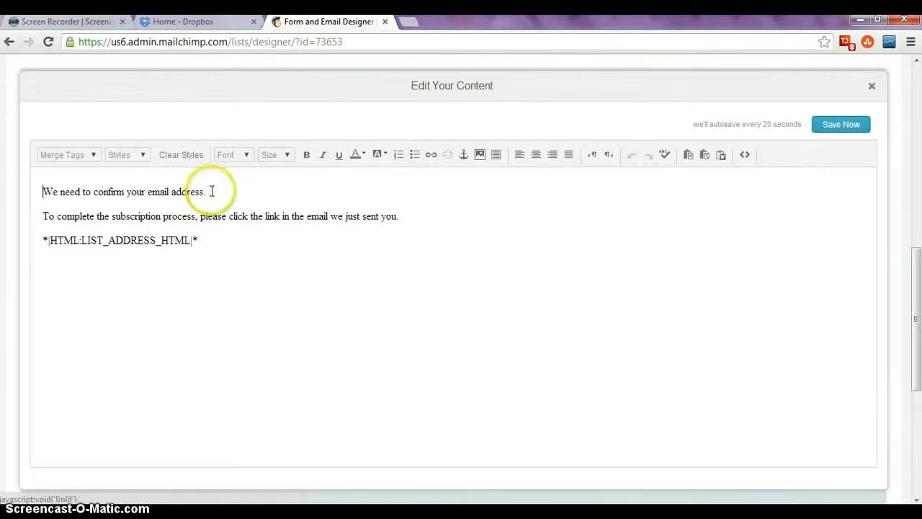
Write the reminder that the confirmation email MAY arrive in the spam folder, so check your spam.
text(to make)
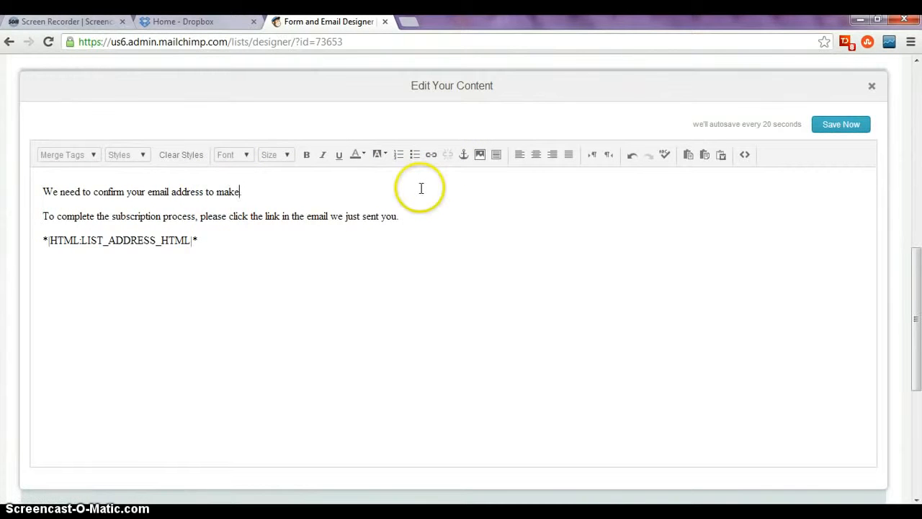
text(sure you are who you say you are.)
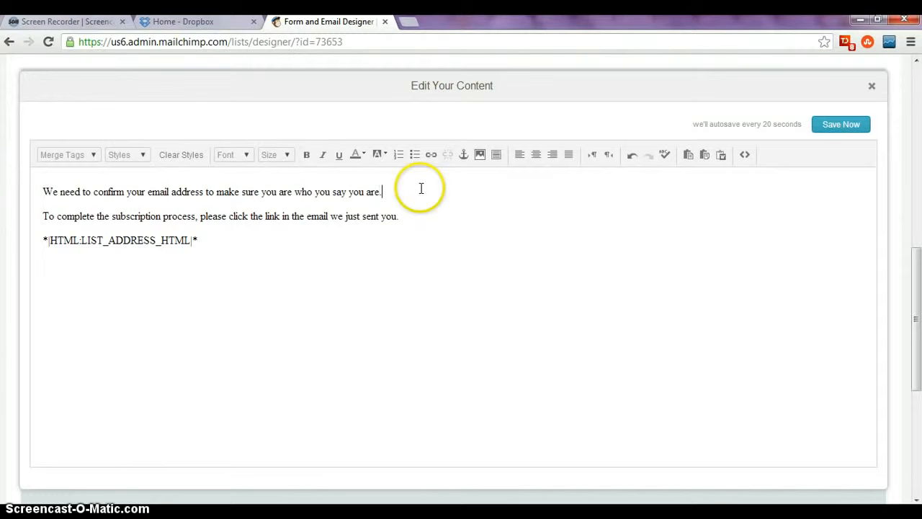
text(You will receive)
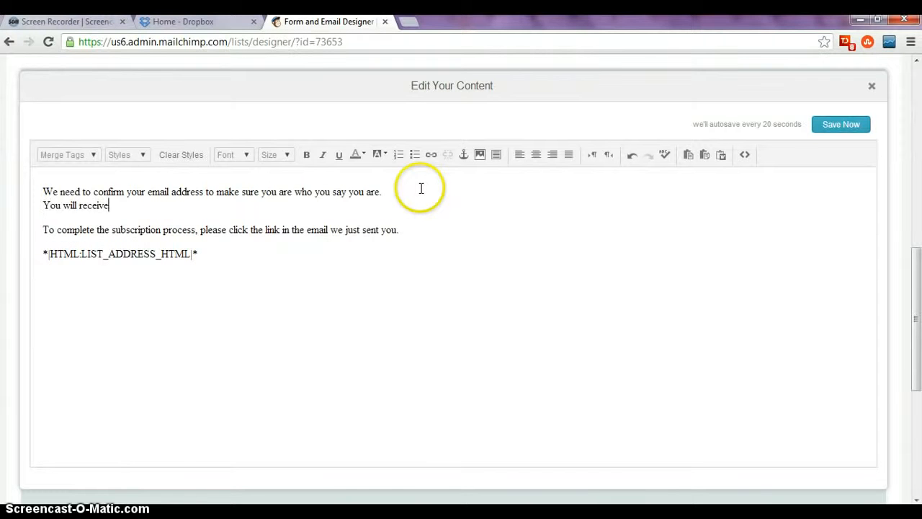
text(an email dom)
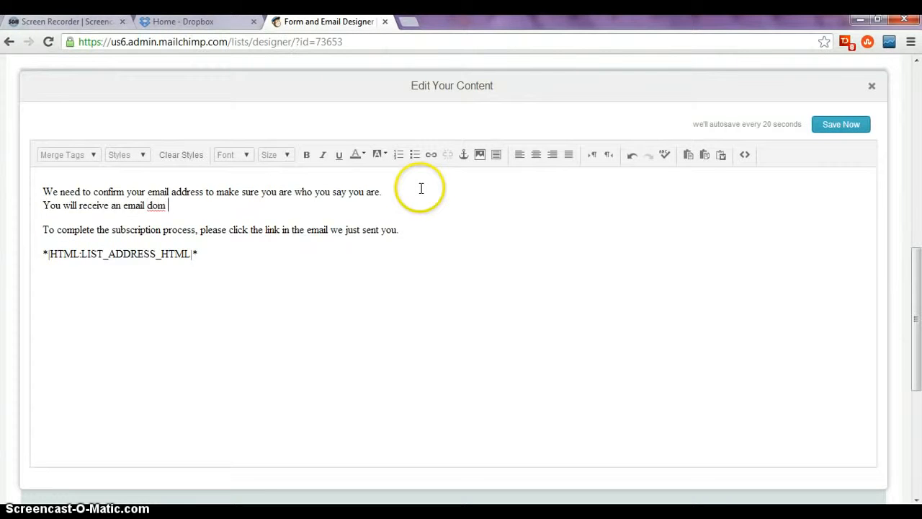
text(from us)
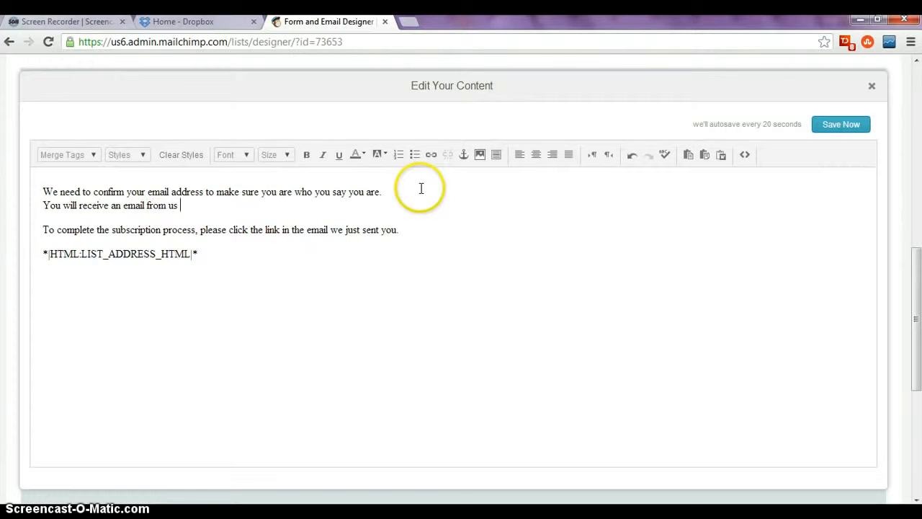
text(asking you to cf)
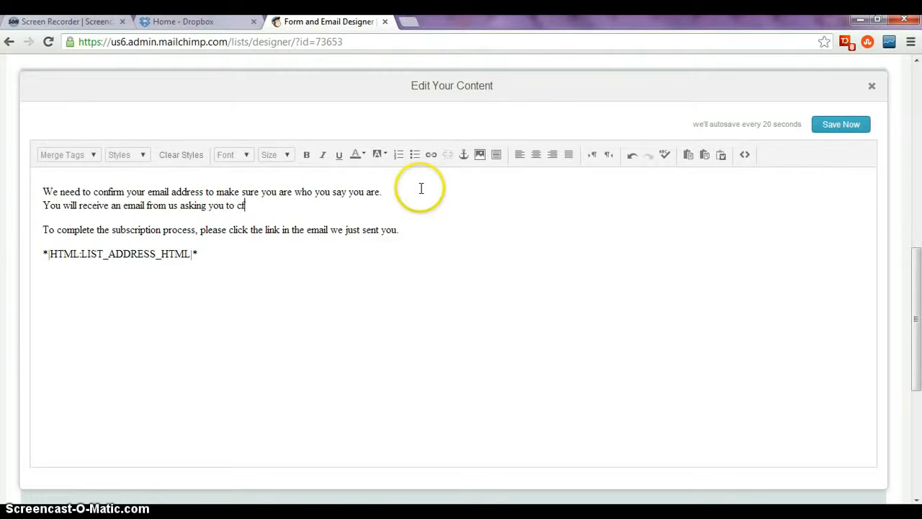
text(onfirm.)
text(Please look ou)
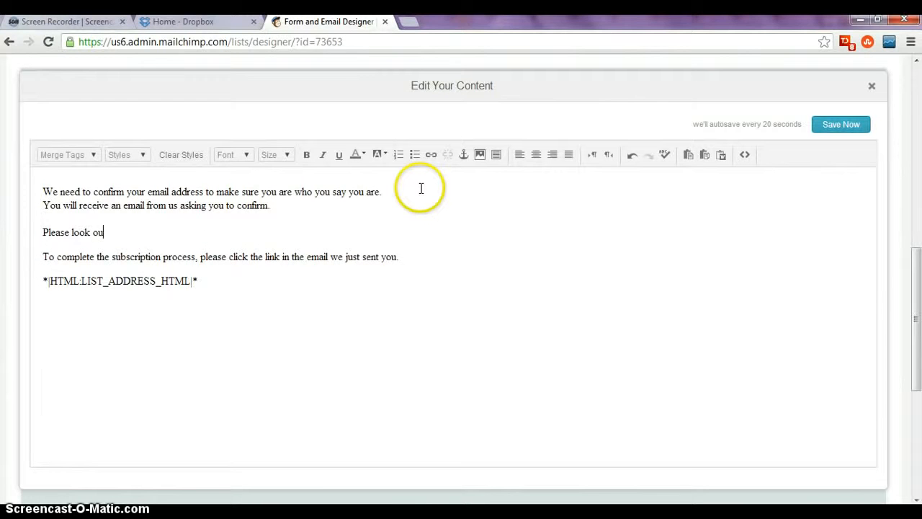
text(t for this in)
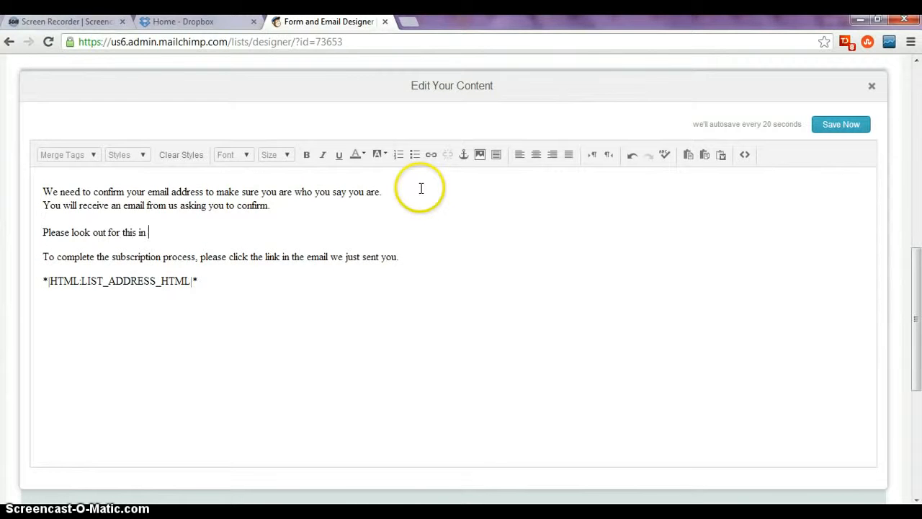
text(your mailb)
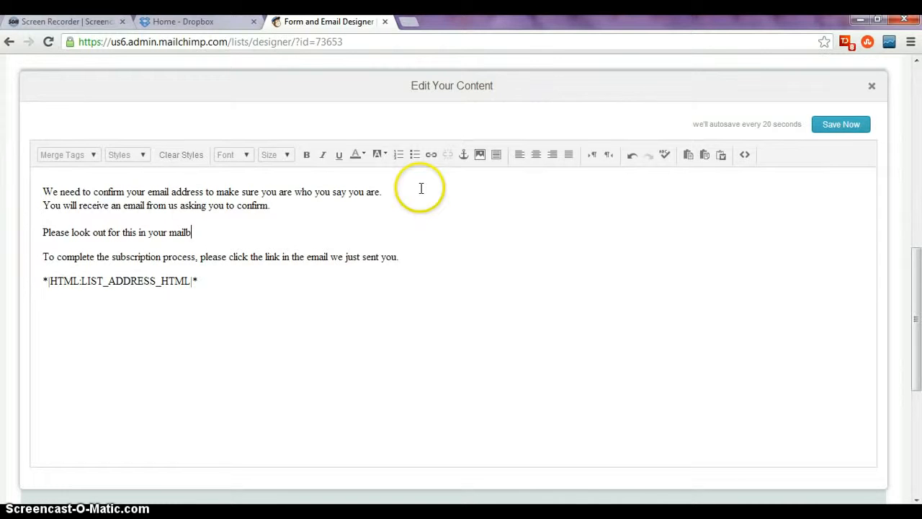
text(ox - it)
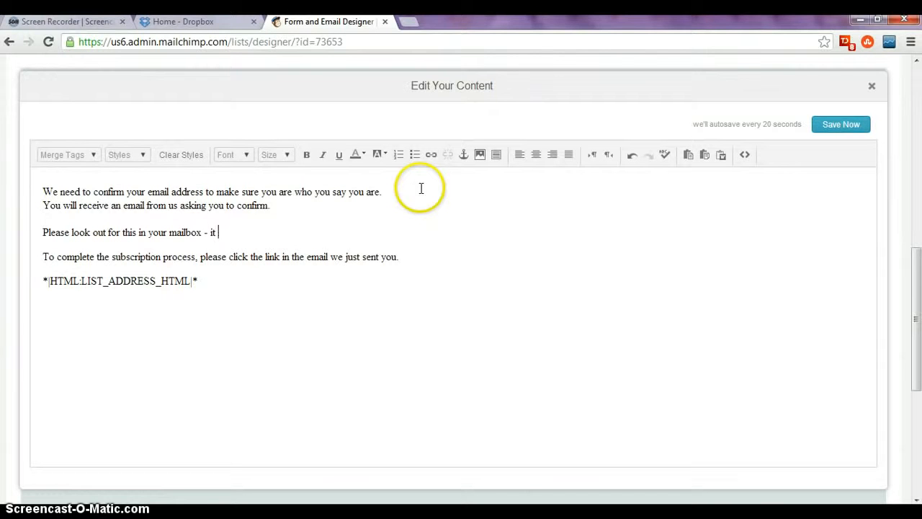
text(MAY ar)
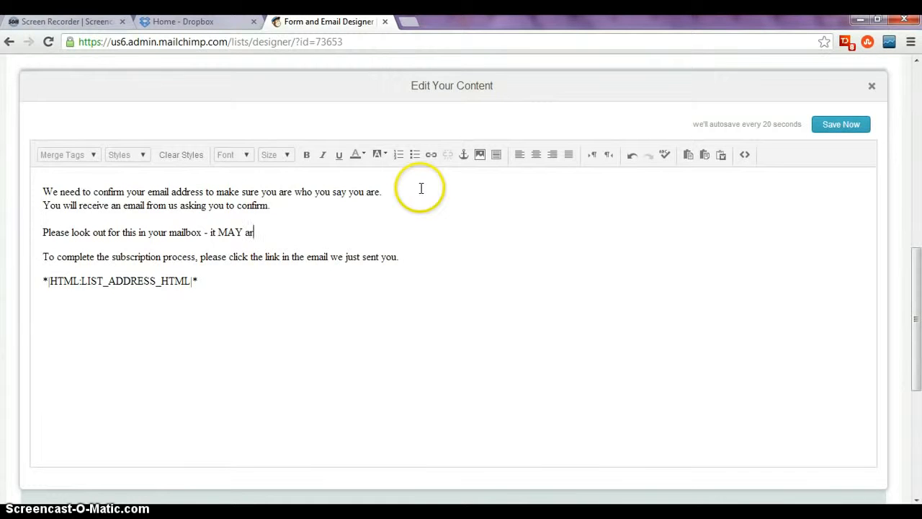
text(rive in your spam)
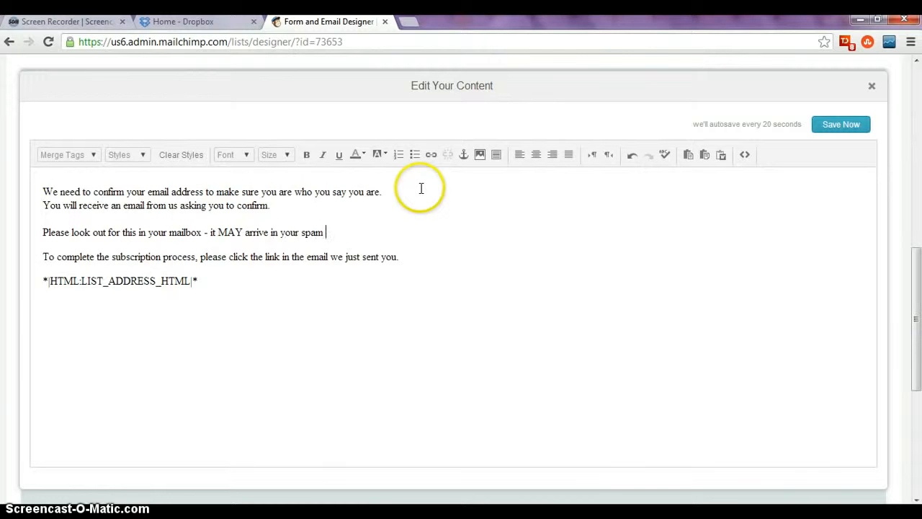
text(folder, so)
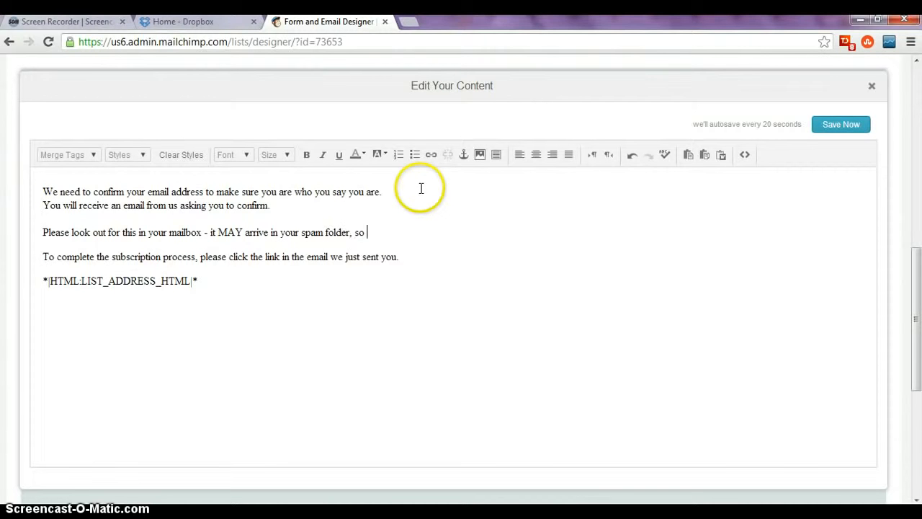
text(if you have not heard from u)
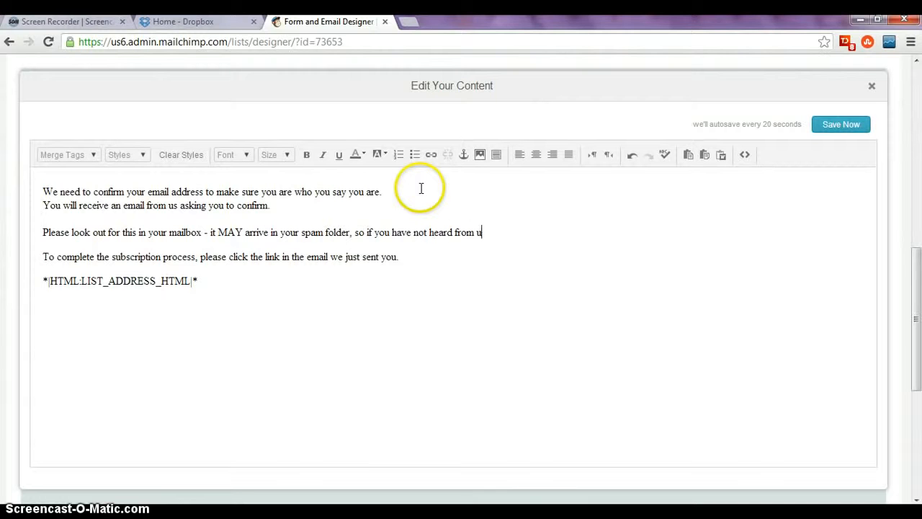
text(s shortly, do)
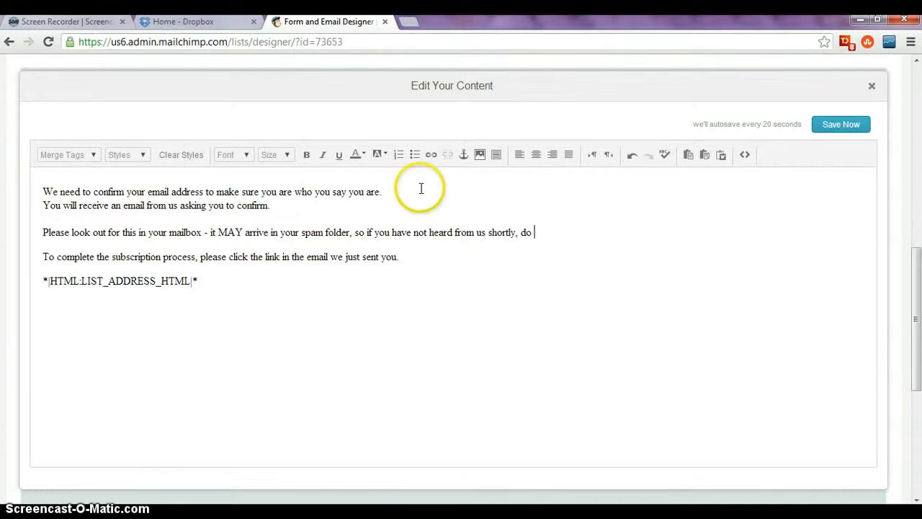
text(check your spa)
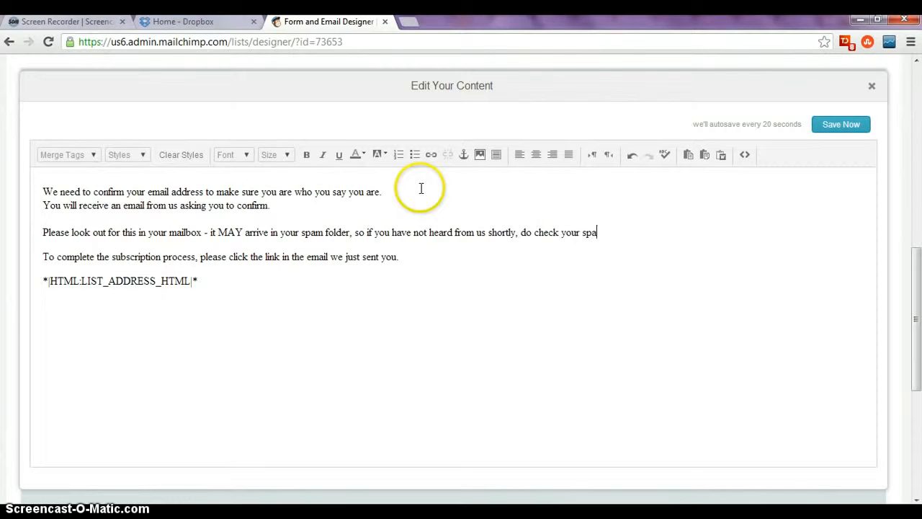
text(m.)
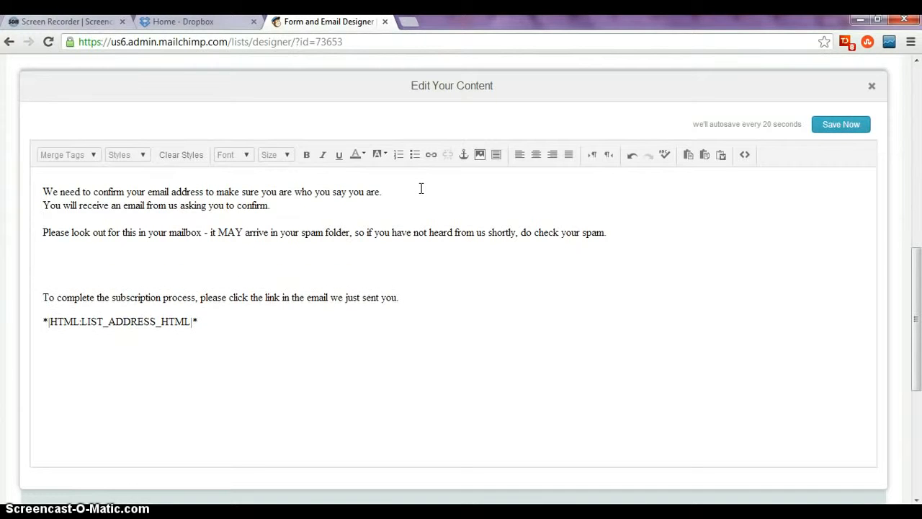
Add the sentence that sign-up must be completed to receive the FREE SHIPPING coupon code and e-book download.
text(In order to receiv)
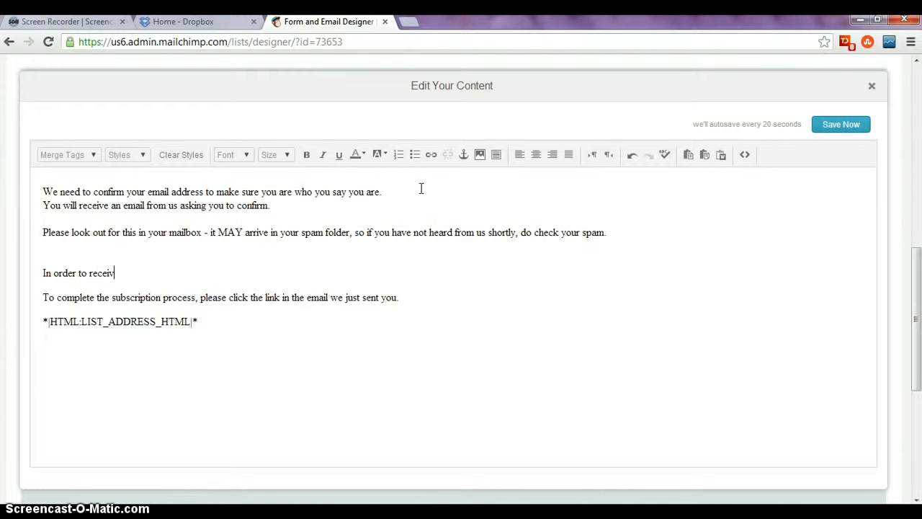
text(e your FREE)
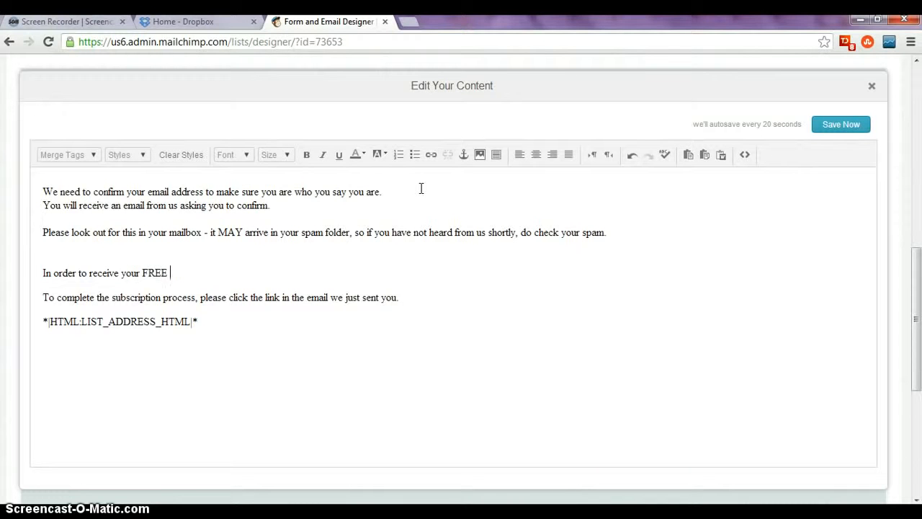
text(SHIPPING c)
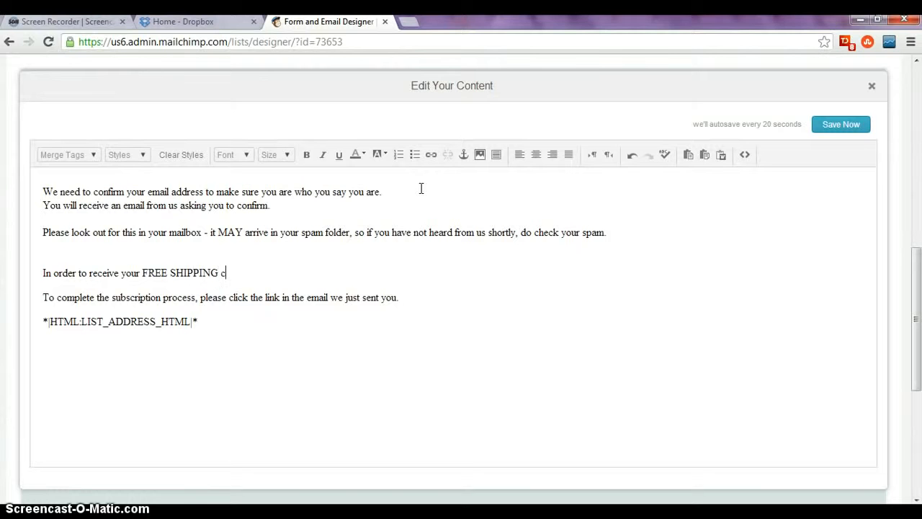
text(oupon code and your e-book down)
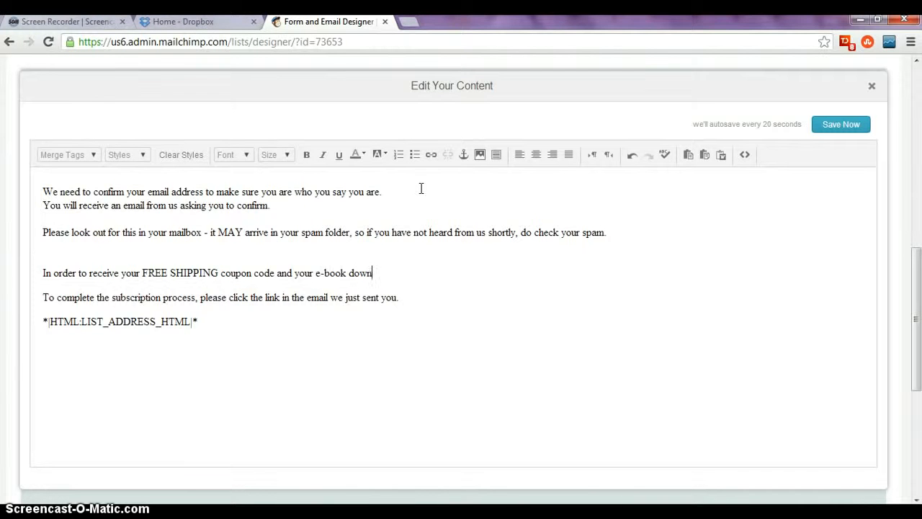
text(load, you need to co)
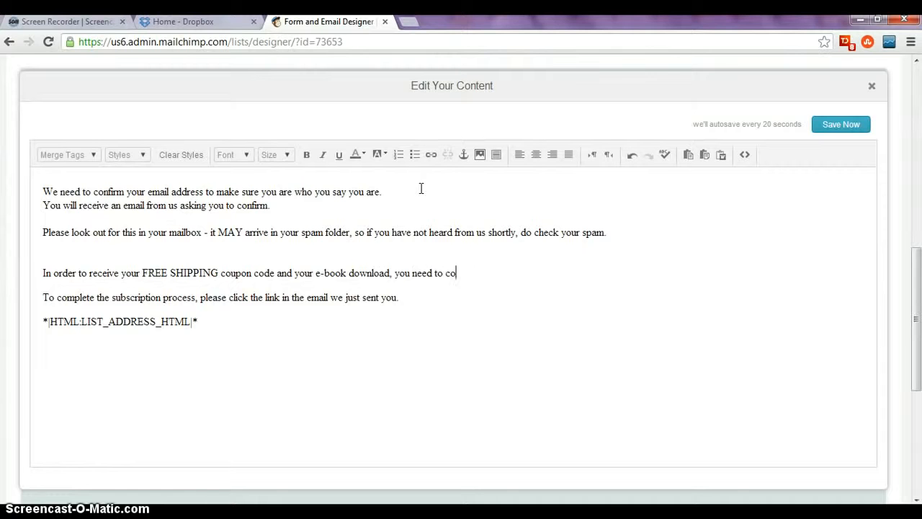
text(mplete the sign up process.)
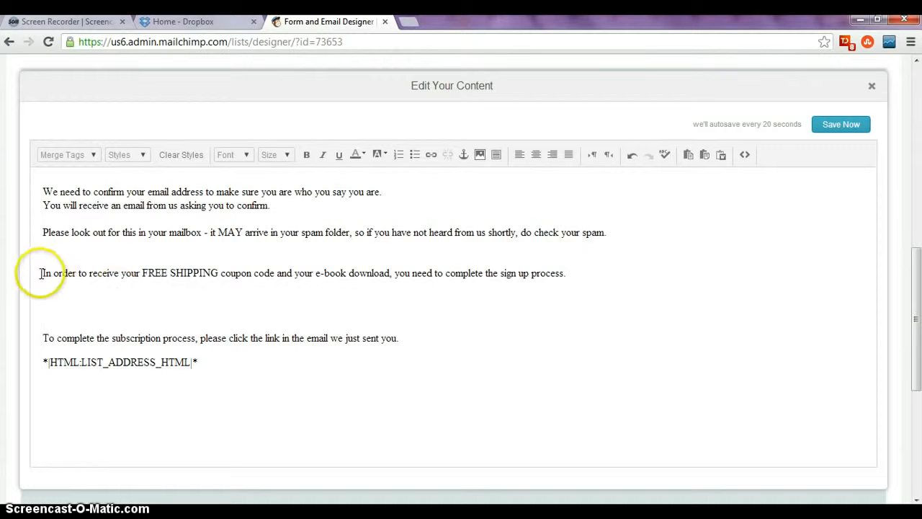
Format the 'In order to receive...' FREE SHIPPING sentence as large, bold, red text.
click(305, 154)
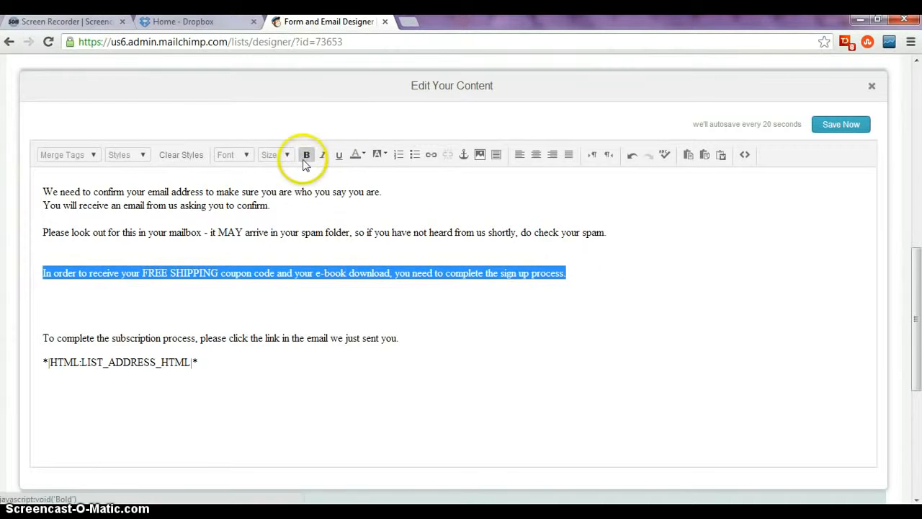
click(363, 154)
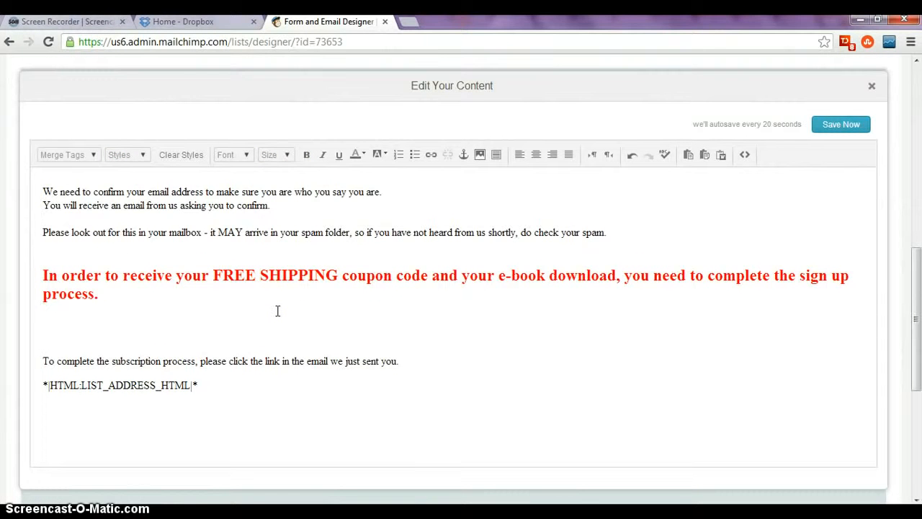
click(44, 308)
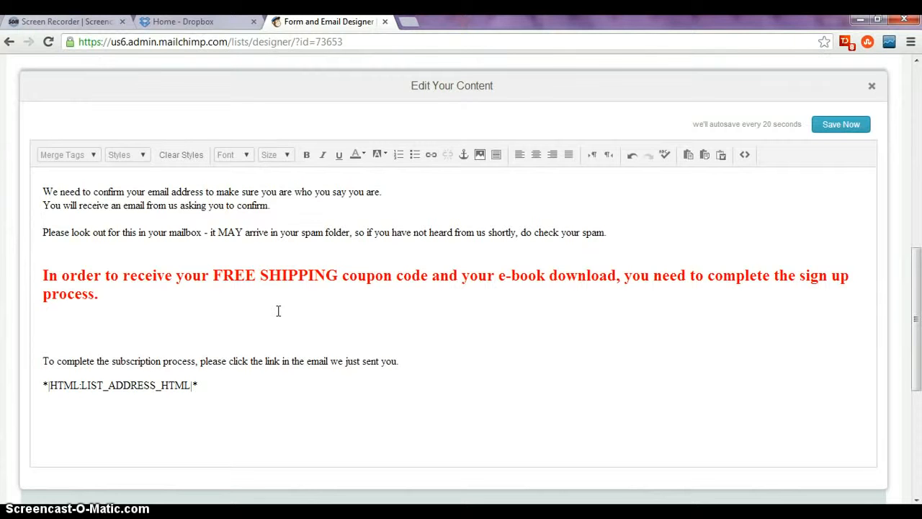
click(43, 310)
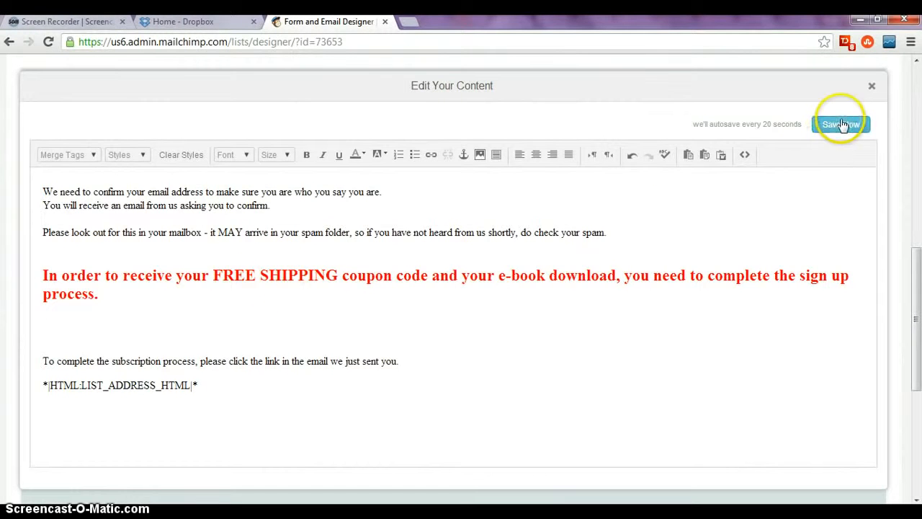
Save the edited confirmation content and the thank-you page redirect URL setting.
click(842, 124)
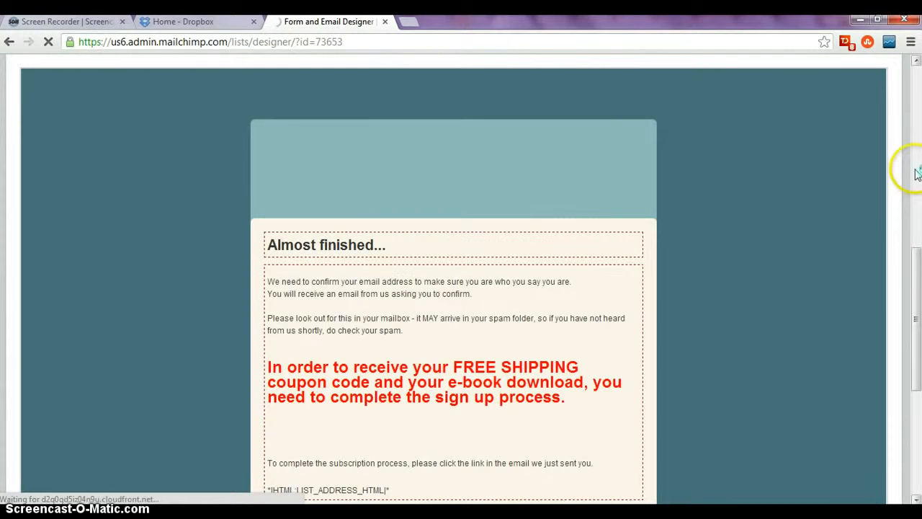
scroll(down, 3)
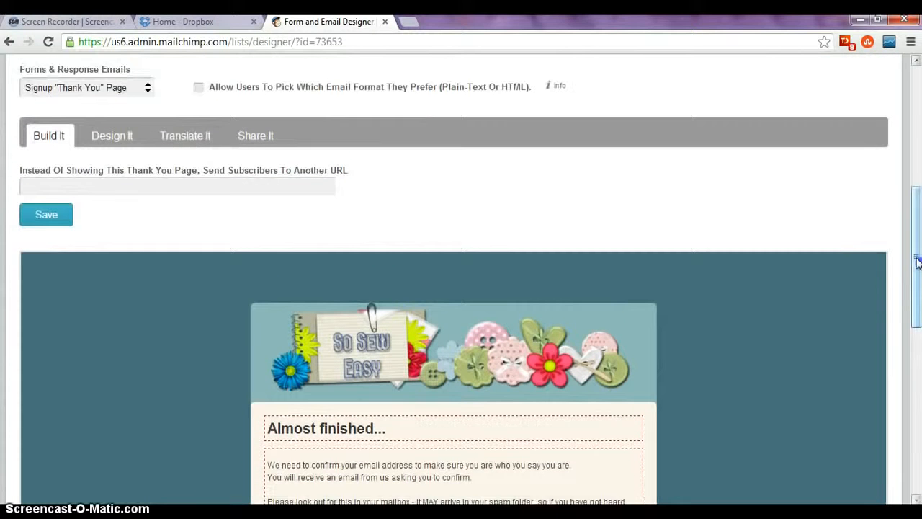
click(46, 213)
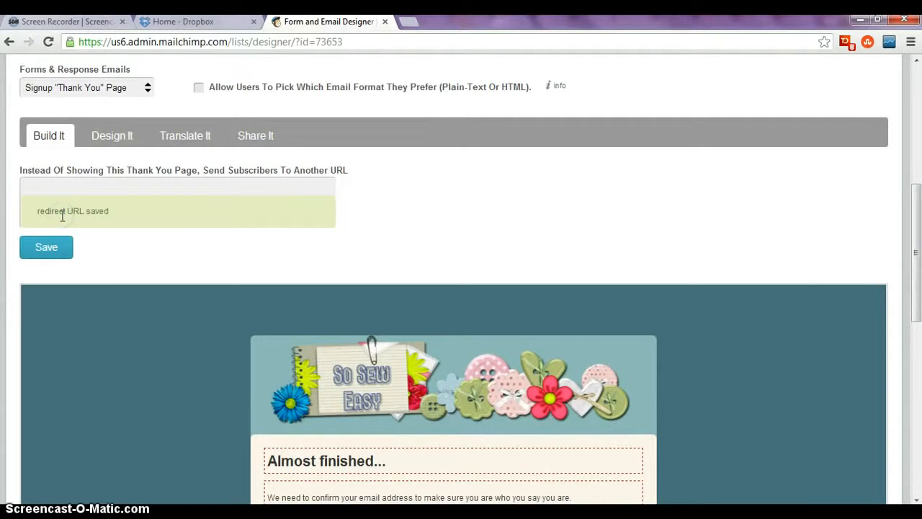
Save & Exit back to the forms and response email list.
scroll(down, 3)
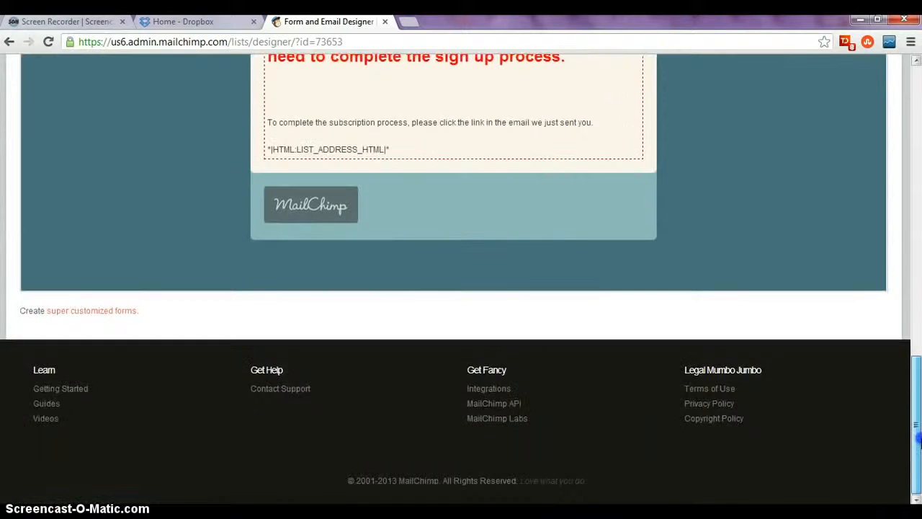
scroll(up, 3)
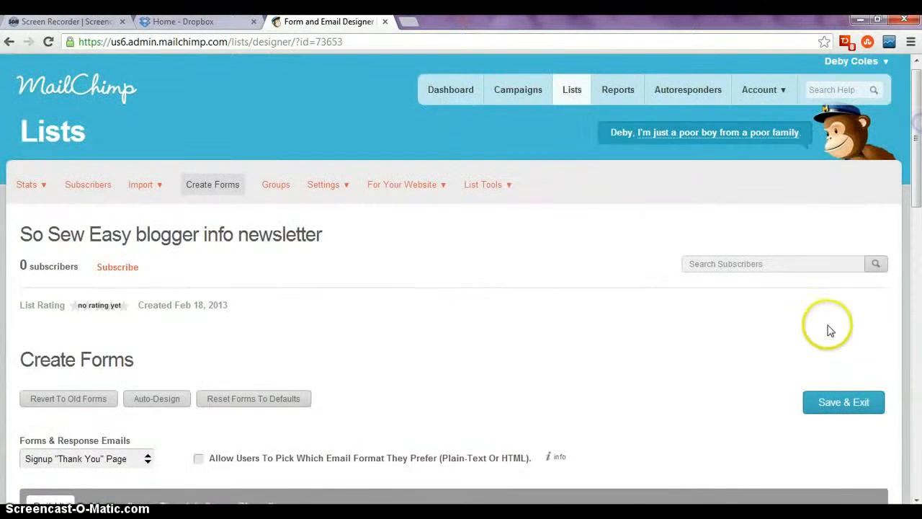
click(844, 403)
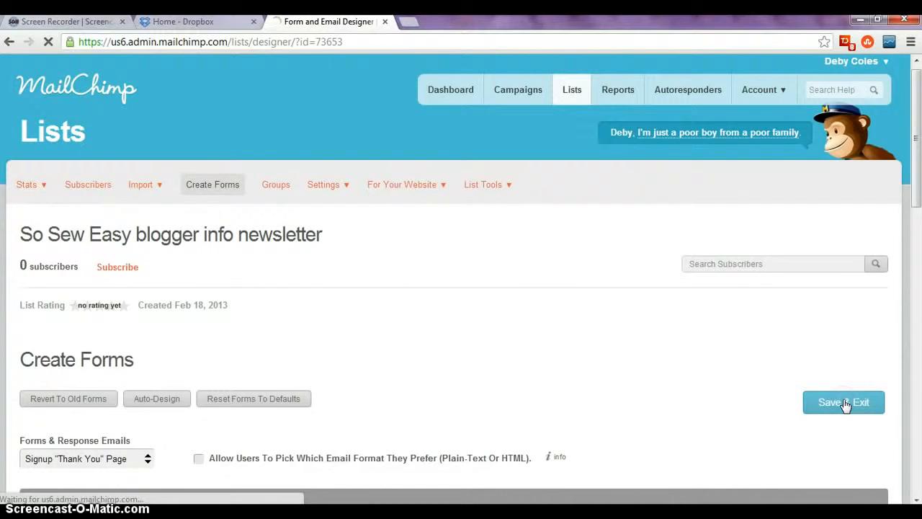
click(844, 402)
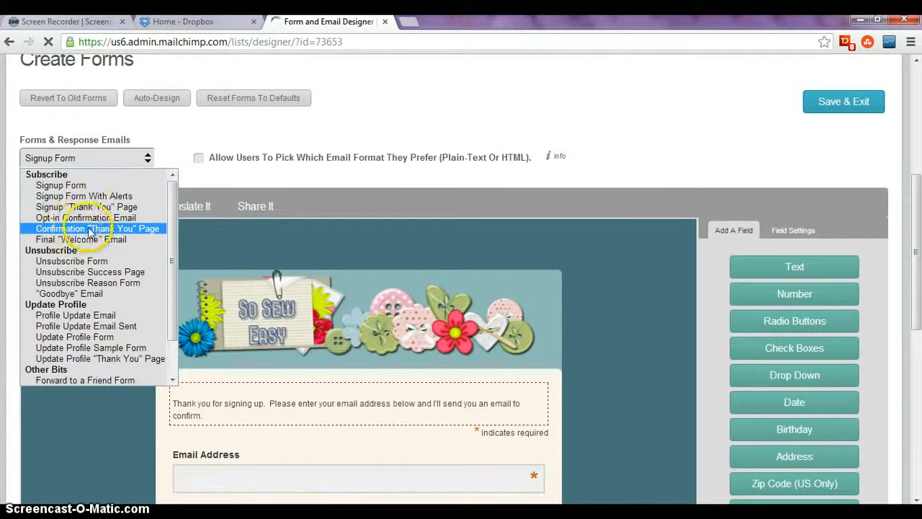
On the Confirmation Thank You page, extend the heading to 'Subscription Confirmed - Thank you for joining us' and save.
click(98, 228)
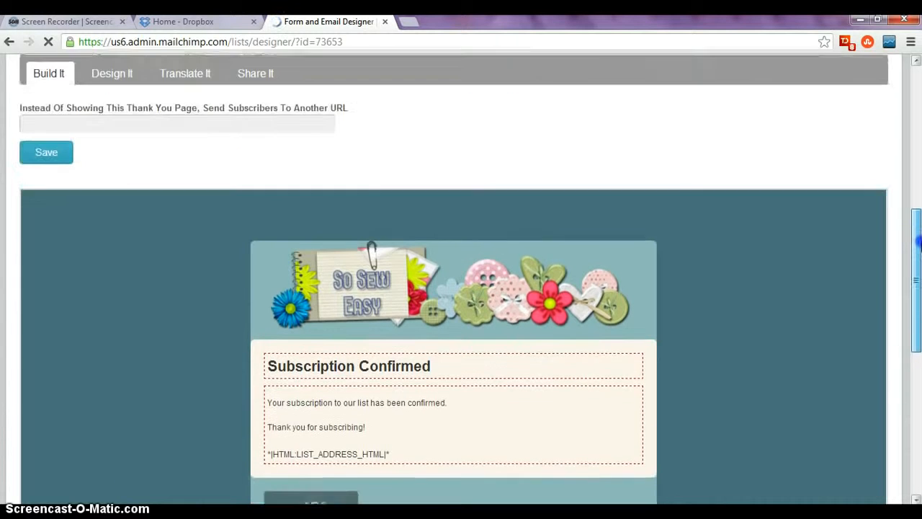
scroll(down, 3)
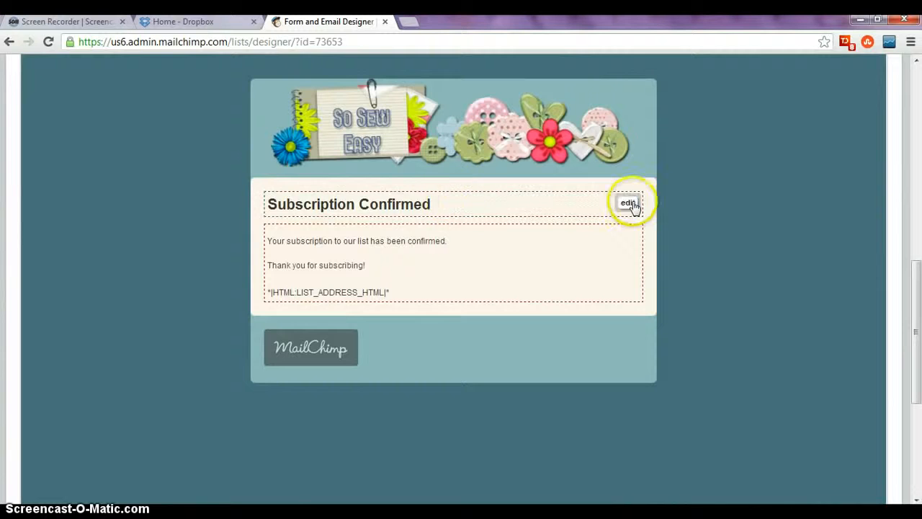
click(628, 202)
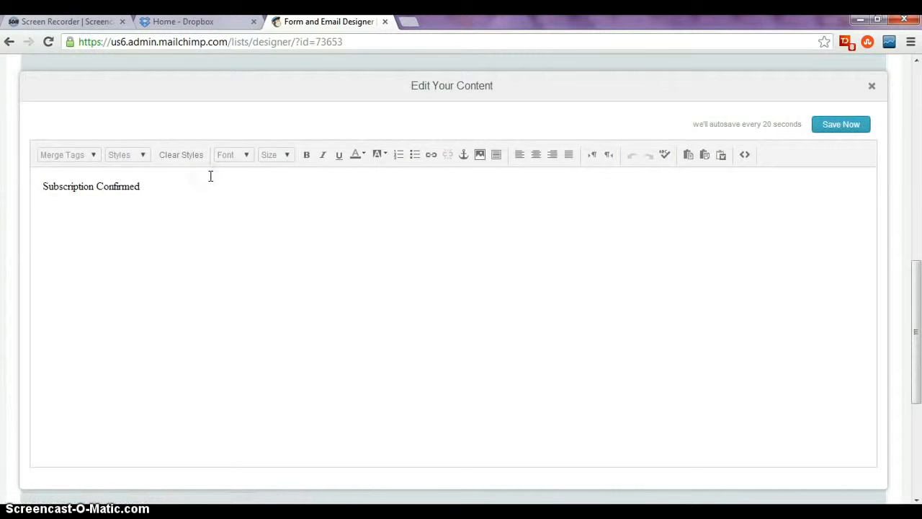
text(- TH)
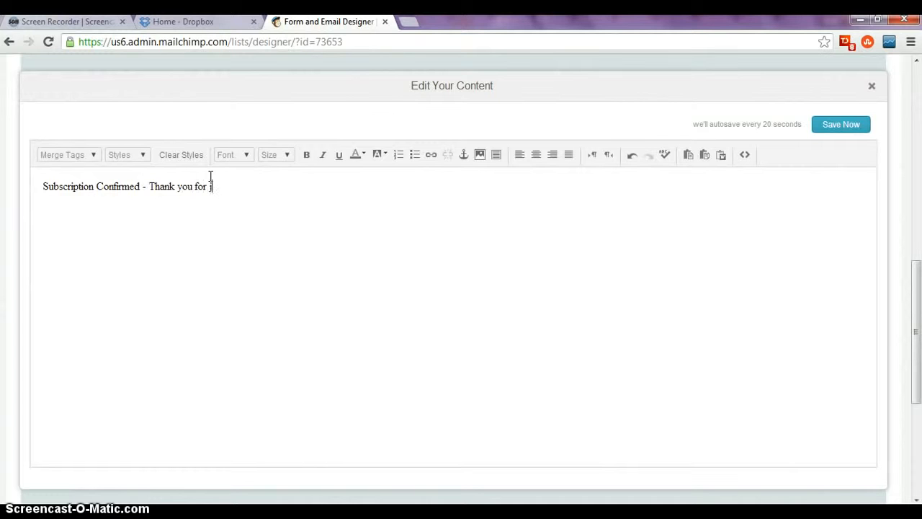
text(joining u)
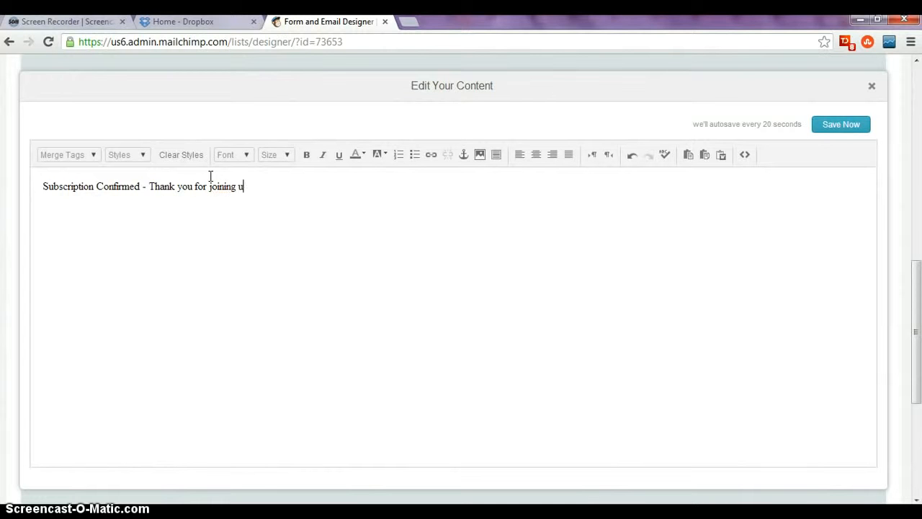
click(841, 124)
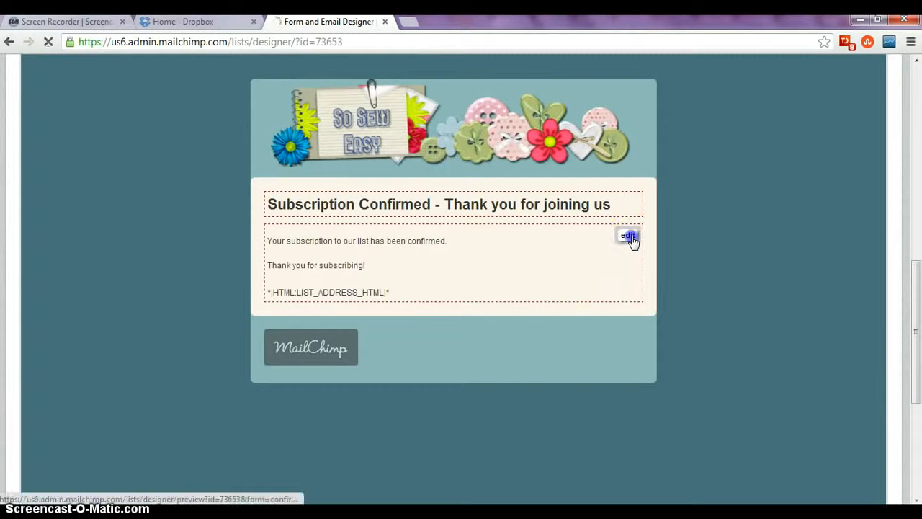
Write the exclusive coupon code for FREE SHIPPING off your next order sentence in the message body.
click(628, 236)
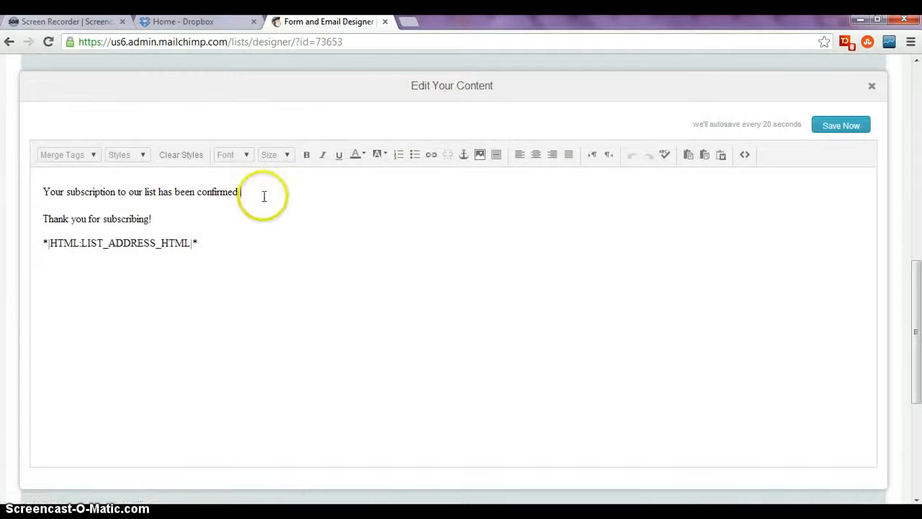
text(Her ei)
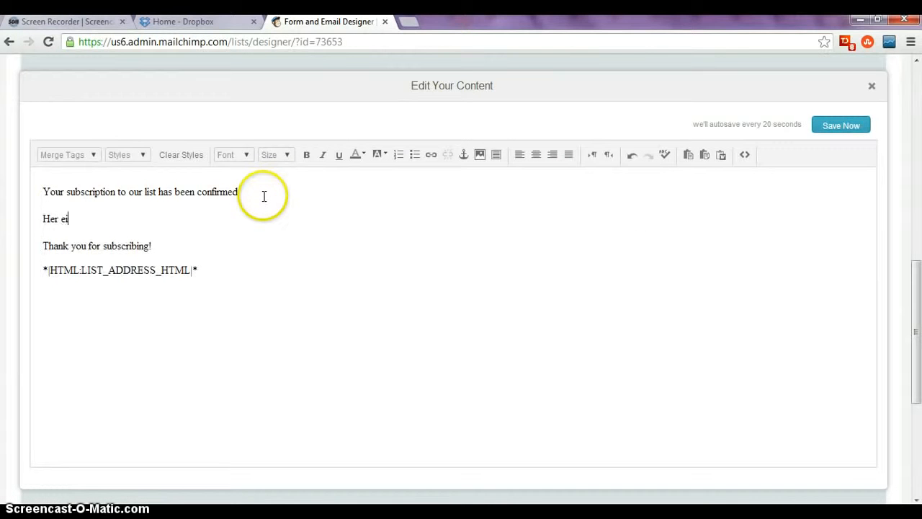
text(Here your)
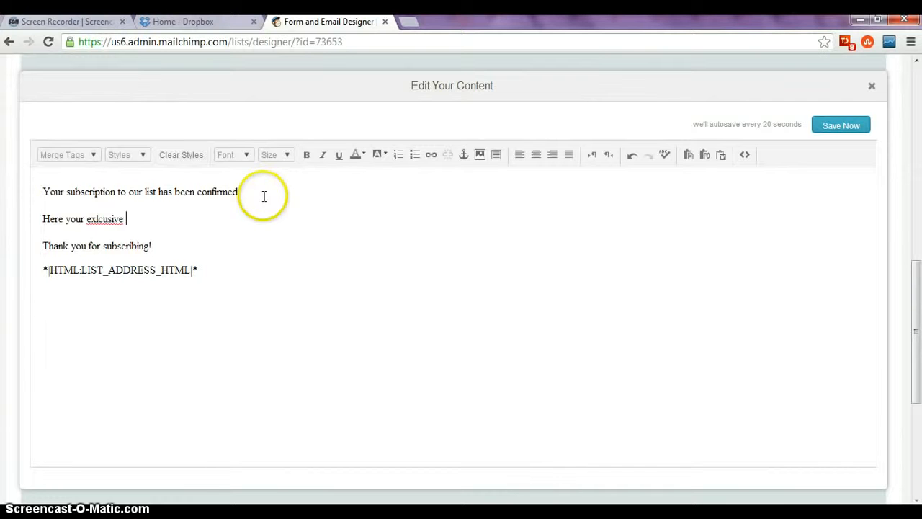
key(BackSpace)
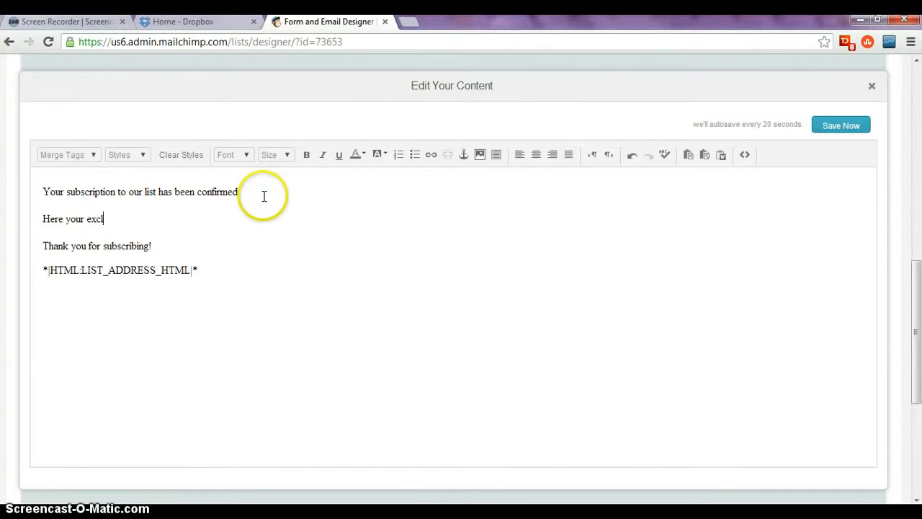
text(usive coupon code)
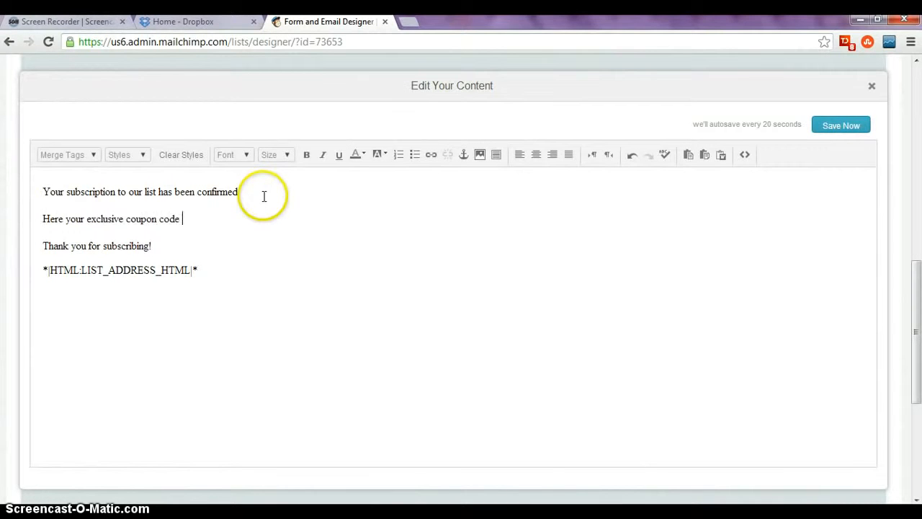
text(for FREE)
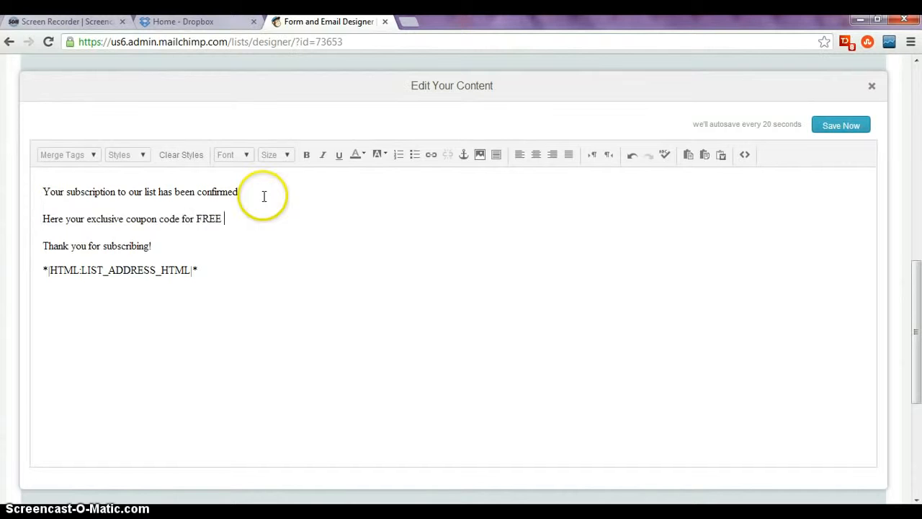
text(SHIPPING off)
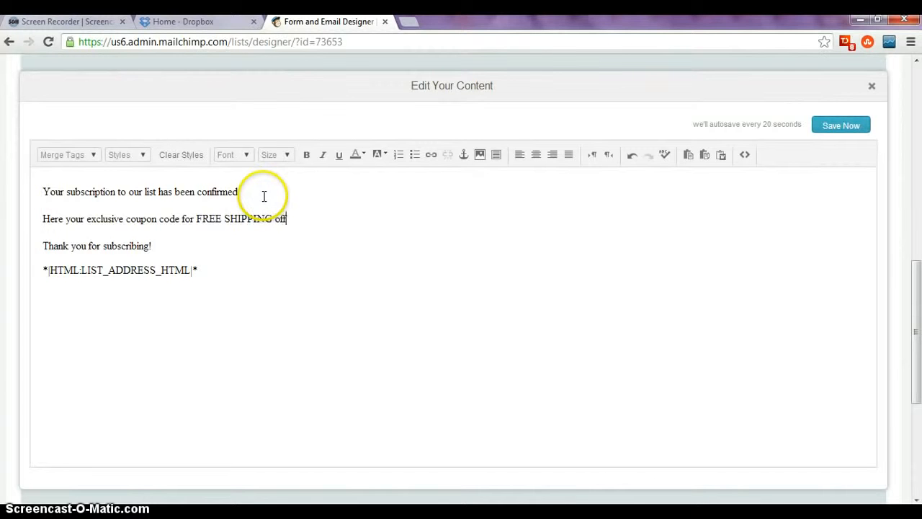
text(your next order.)
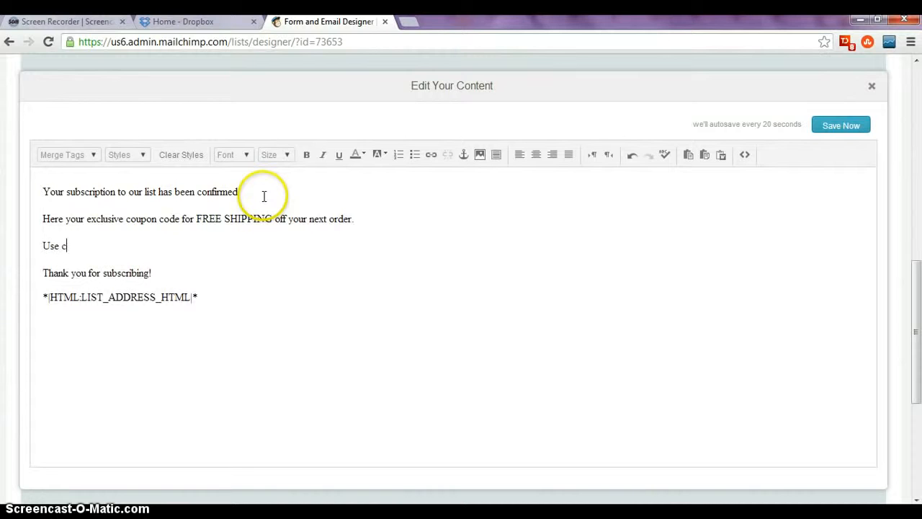
Add the 'Use code FS2013' line and select it for resizing.
text(ode F)
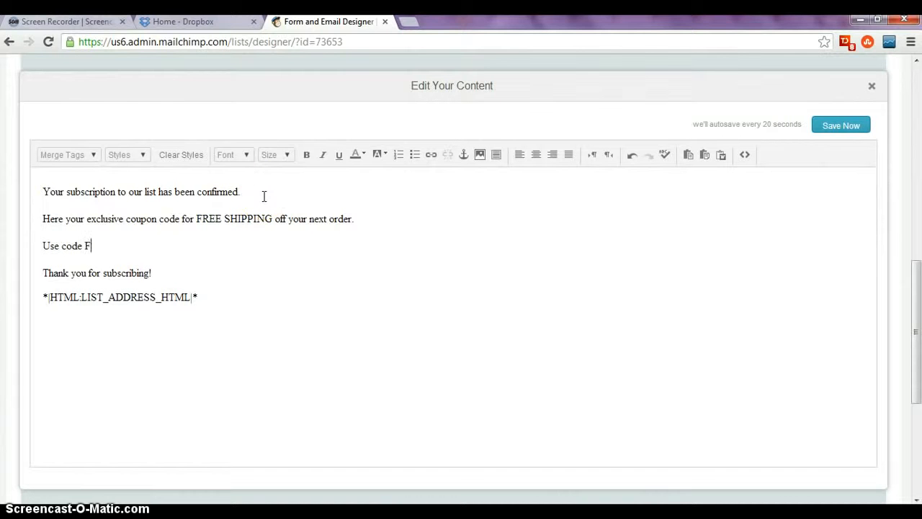
text(S2012)
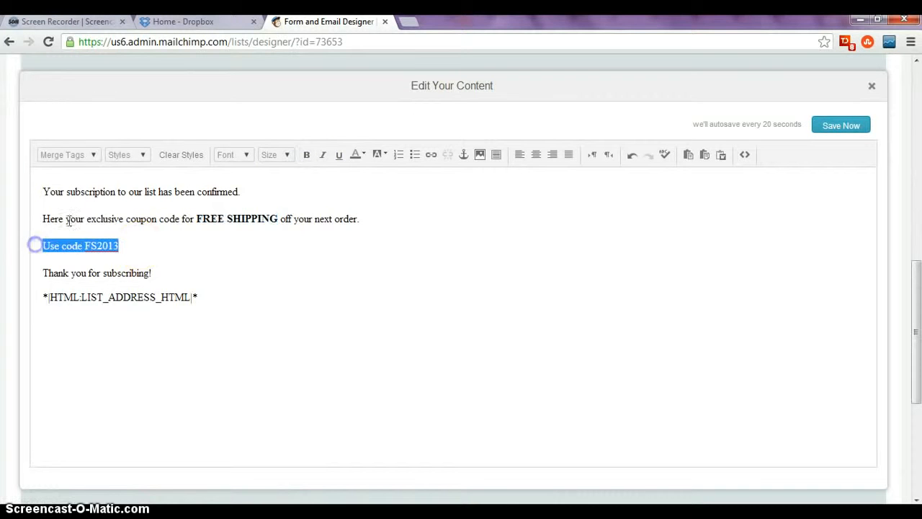
click(275, 155)
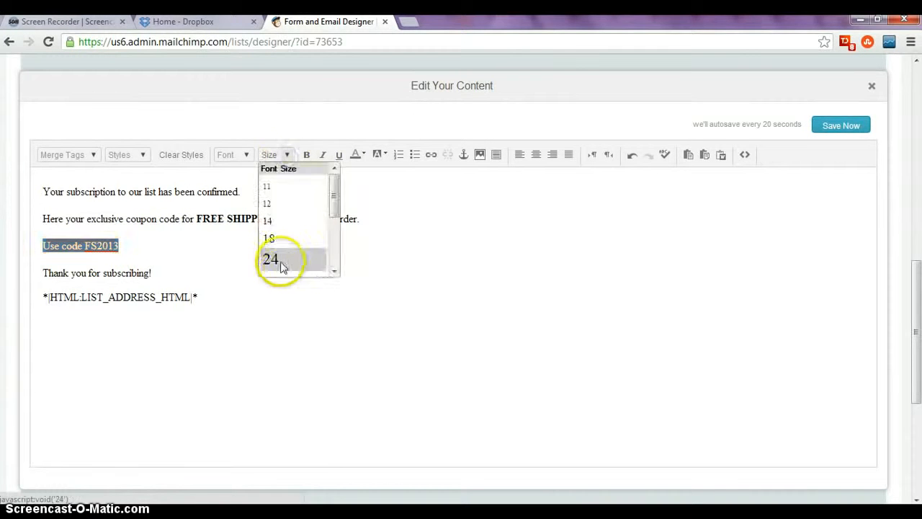
Make the Use code FS2013 line size 24 and red, then save the confirmation message.
click(363, 154)
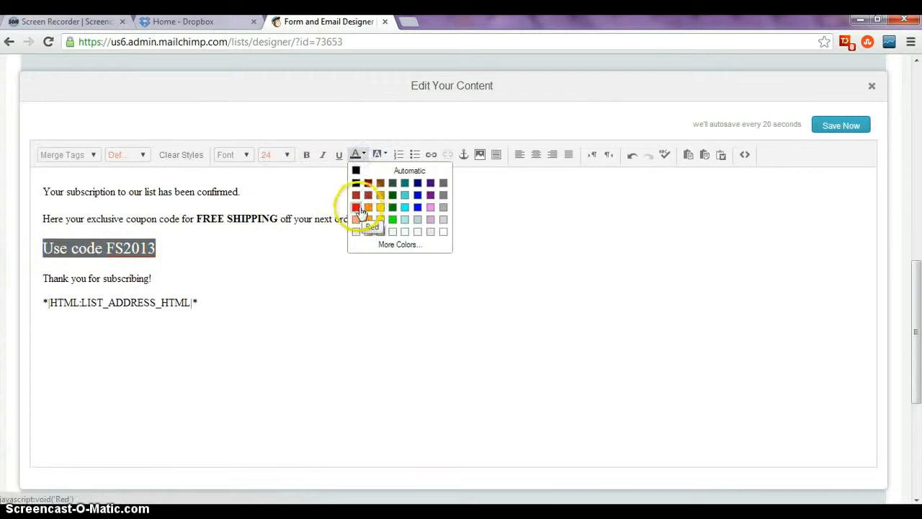
click(355, 208)
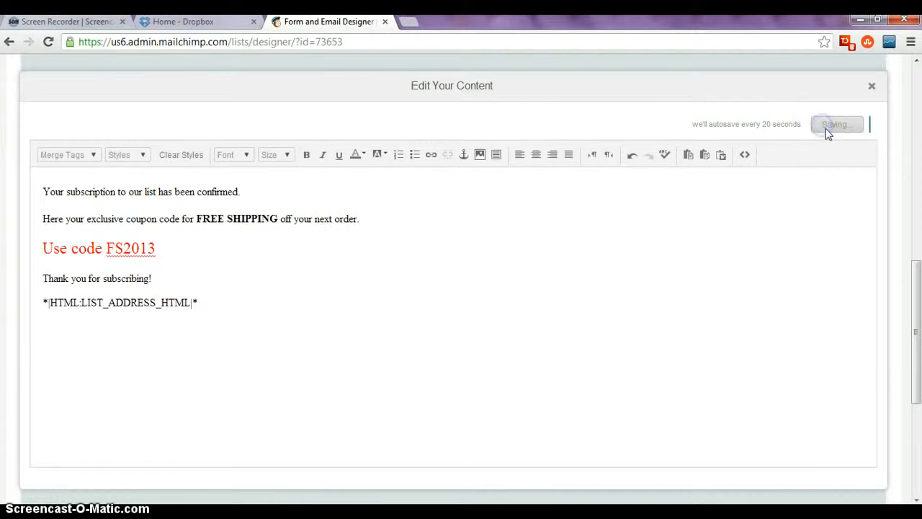
click(836, 124)
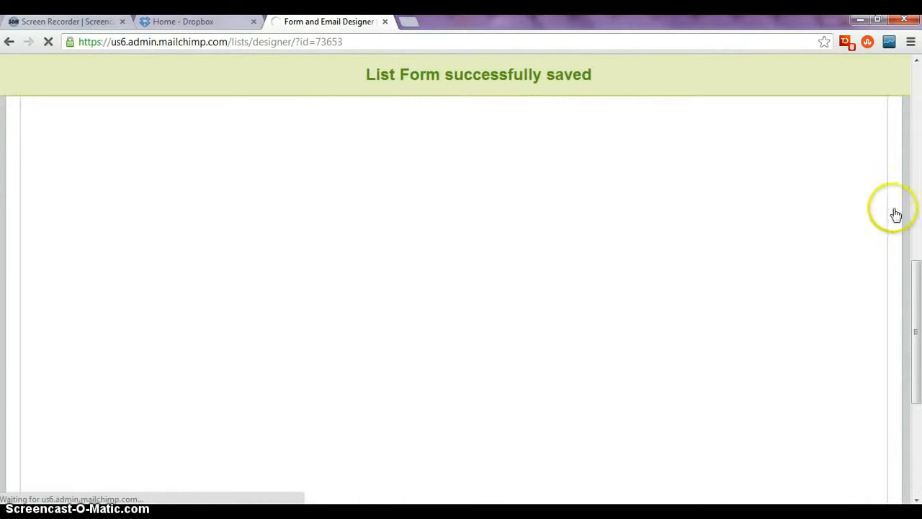
mouse_move(892, 215)
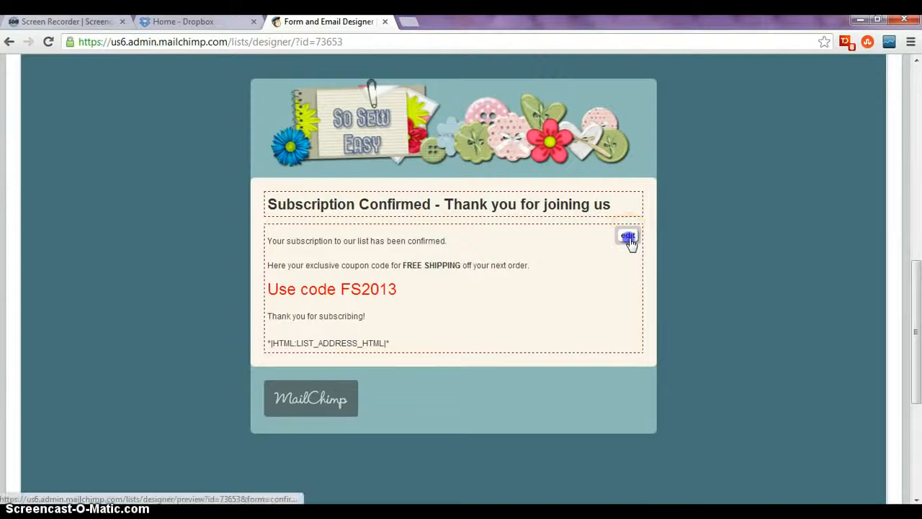
Add the sentence offering the E-book in return for joining the list to the confirmation message.
click(626, 236)
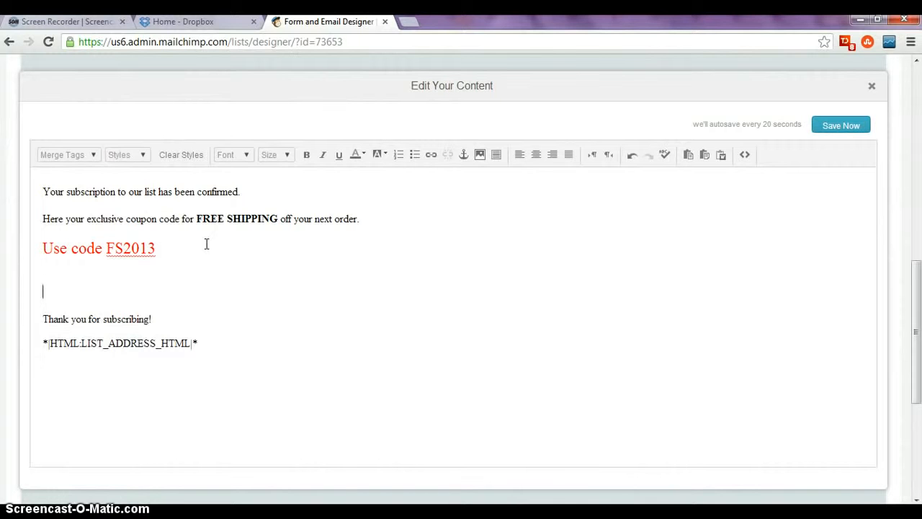
text(In return for joining our l)
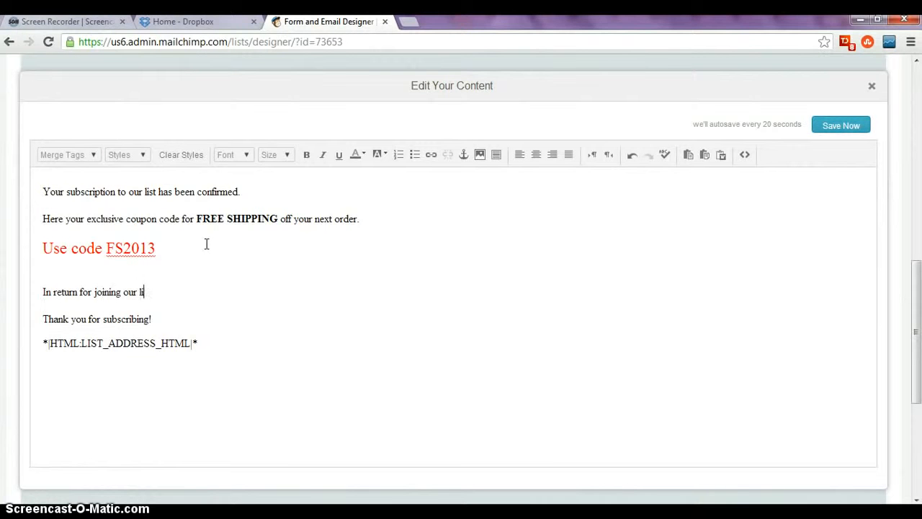
text(ist, we are ple)
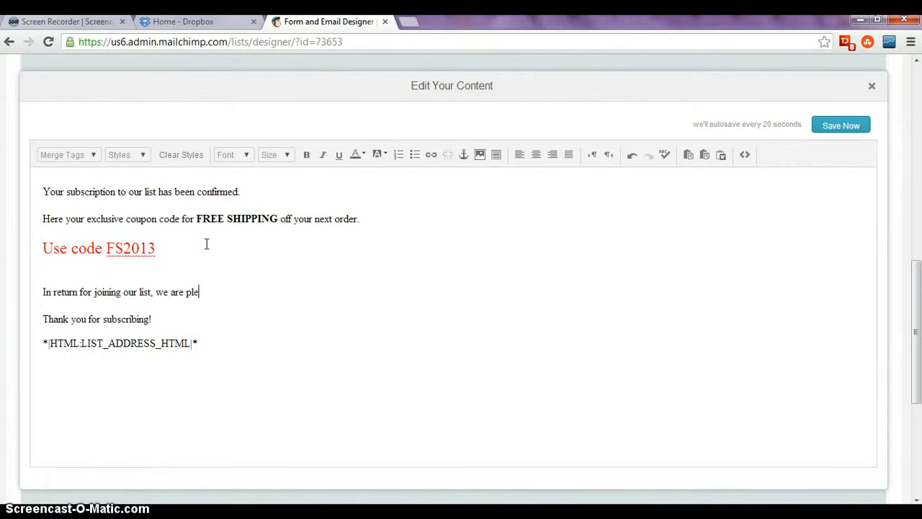
text(ased to)
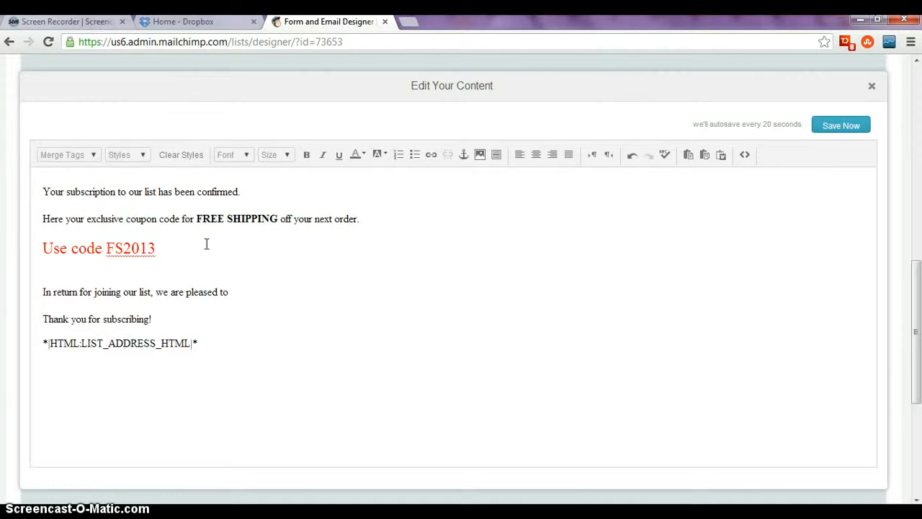
text(provide the)
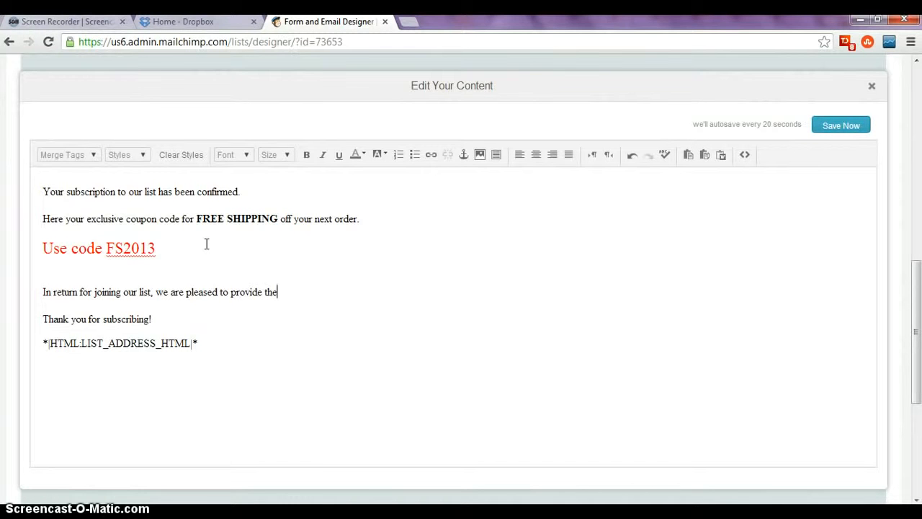
text(E-bo)
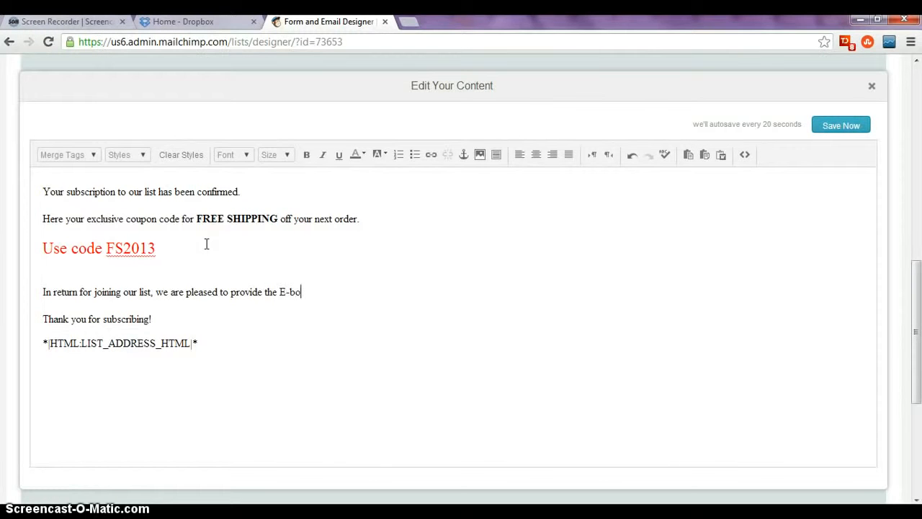
text(ok ielgje'jgogpeh, and you can download it using this link.)
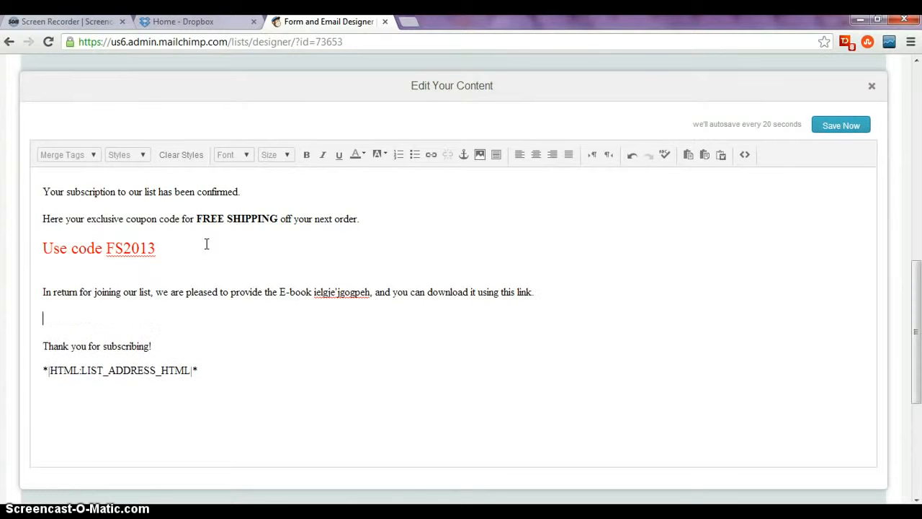
Add a 'DOWNLOAD E-BOOK HERE' line below the sentence, correcting a typo along the way.
text(DOWNLO)
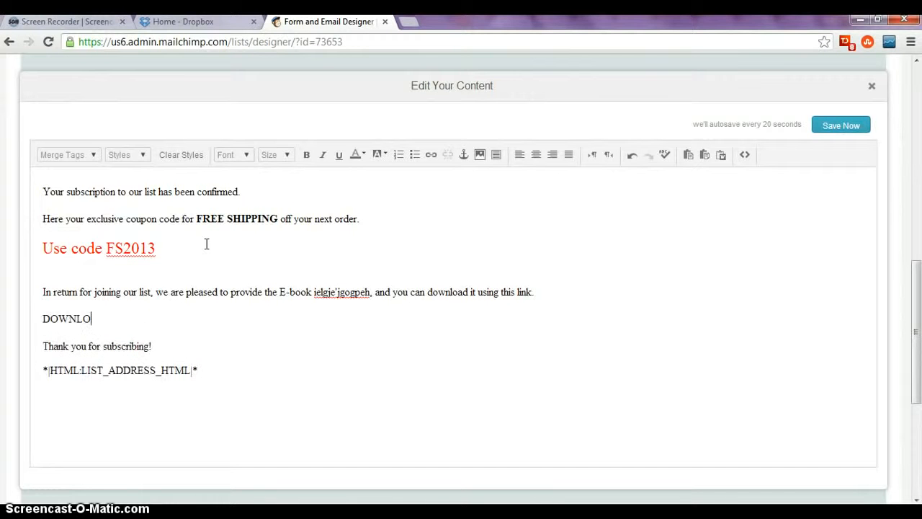
text(AD HE)
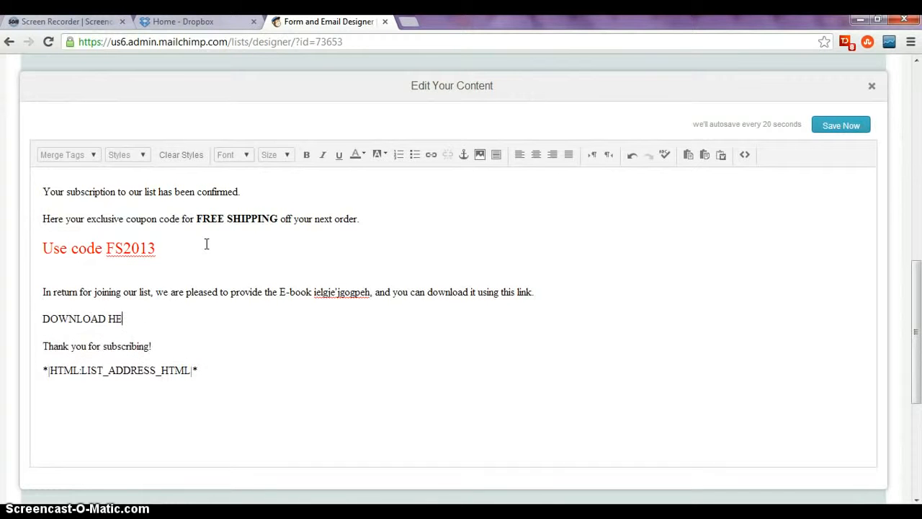
key(BackSpace)
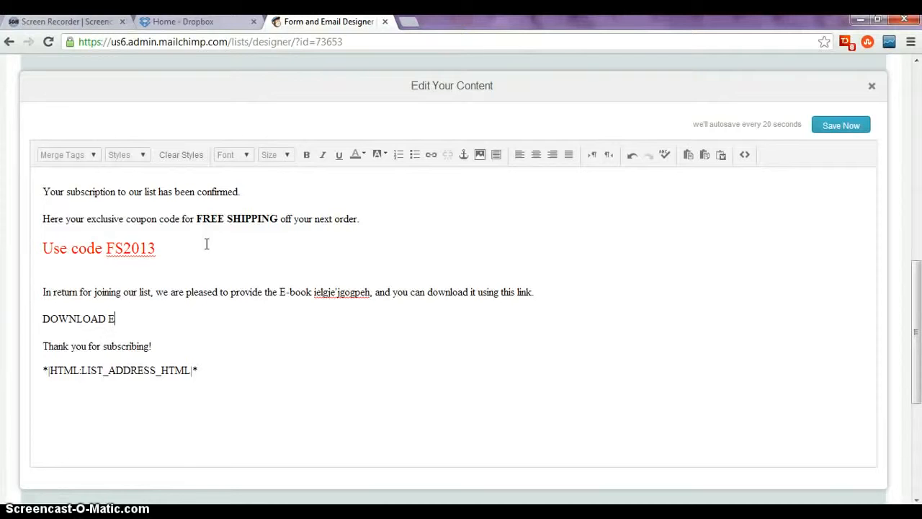
text(-BOOK HERE)
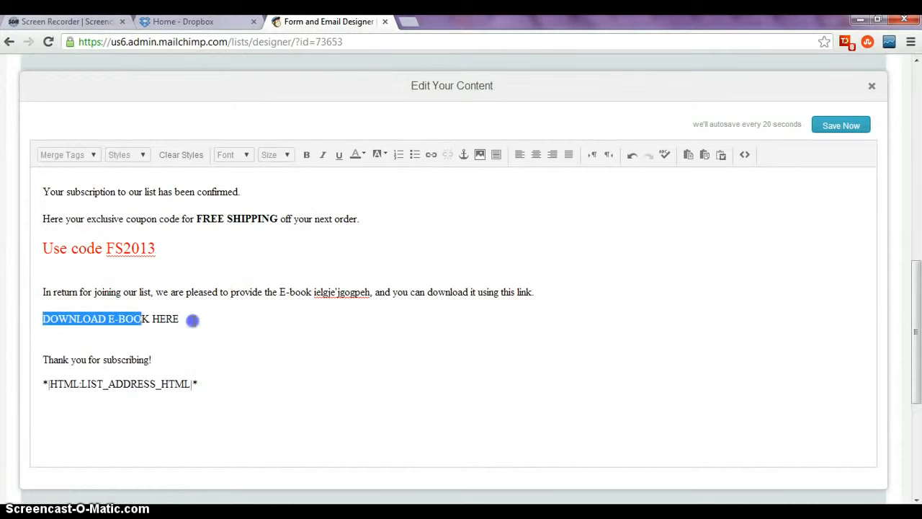
Make the 'DOWNLOAD E-BOOK HERE' line bold at font size 24.
click(355, 154)
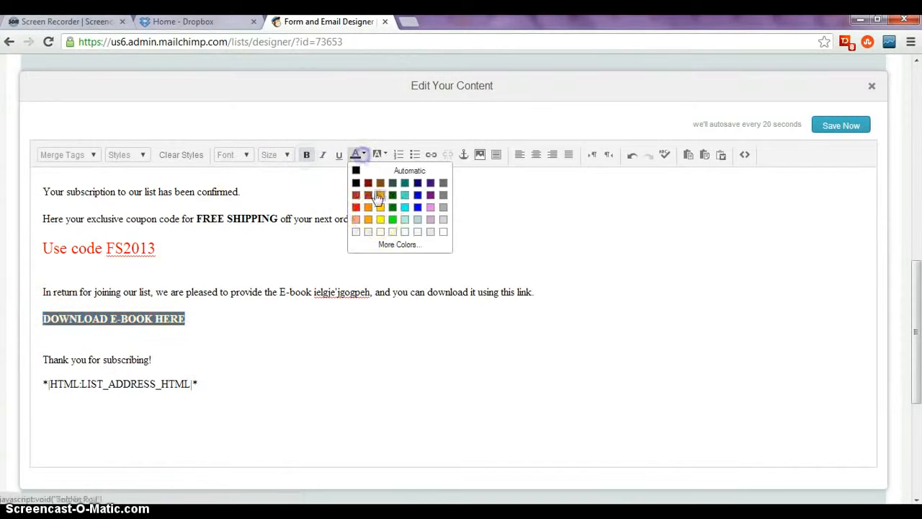
click(277, 154)
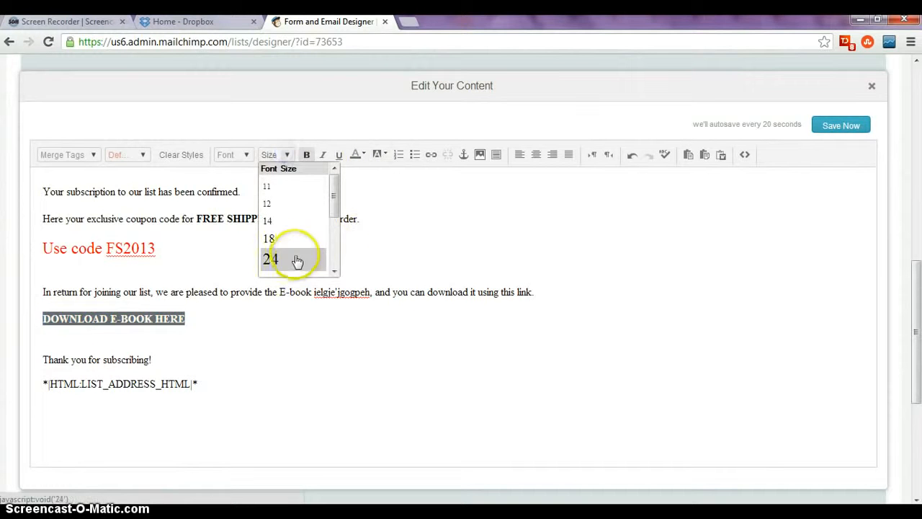
click(271, 260)
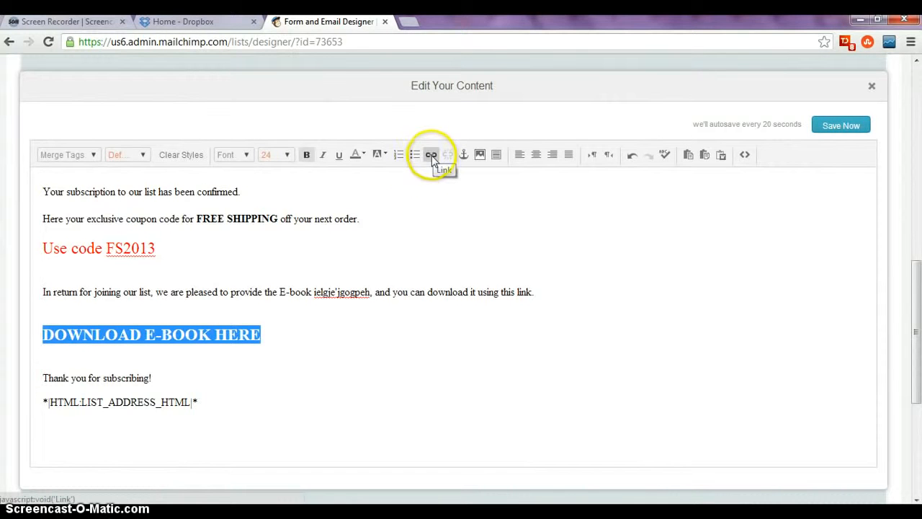
Begin a link on the download line and copy the Dropbox share link for the bloggers PDF.
click(431, 155)
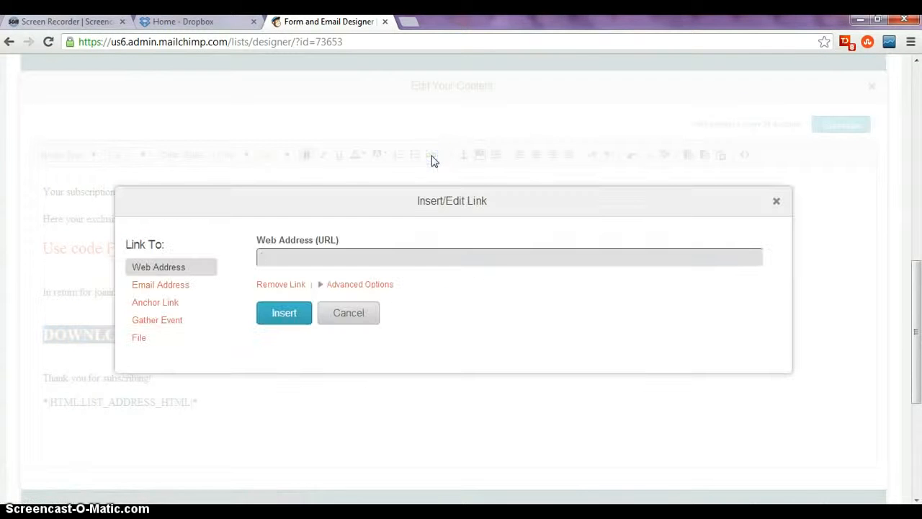
click(181, 21)
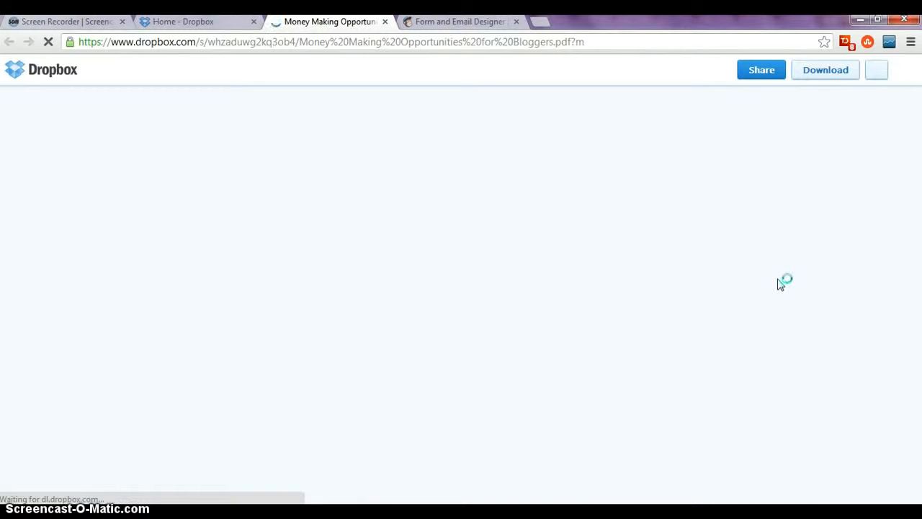
click(761, 69)
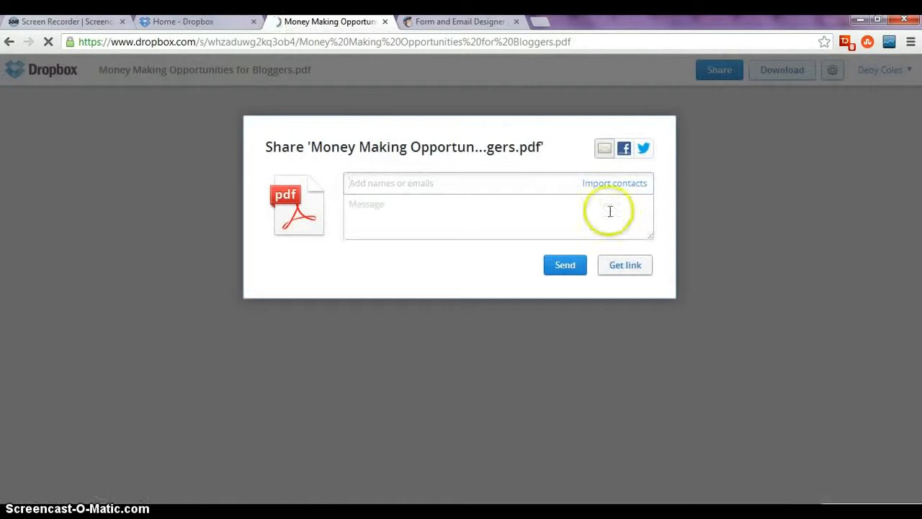
click(626, 265)
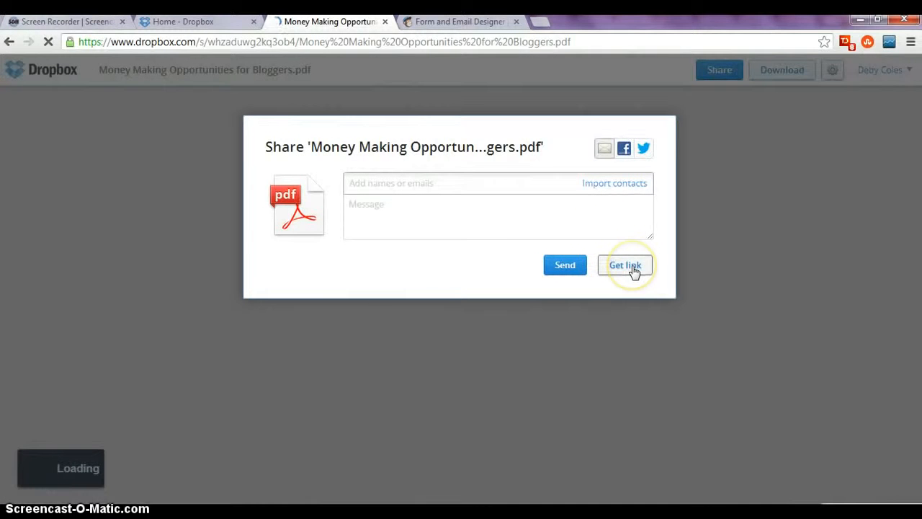
click(625, 265)
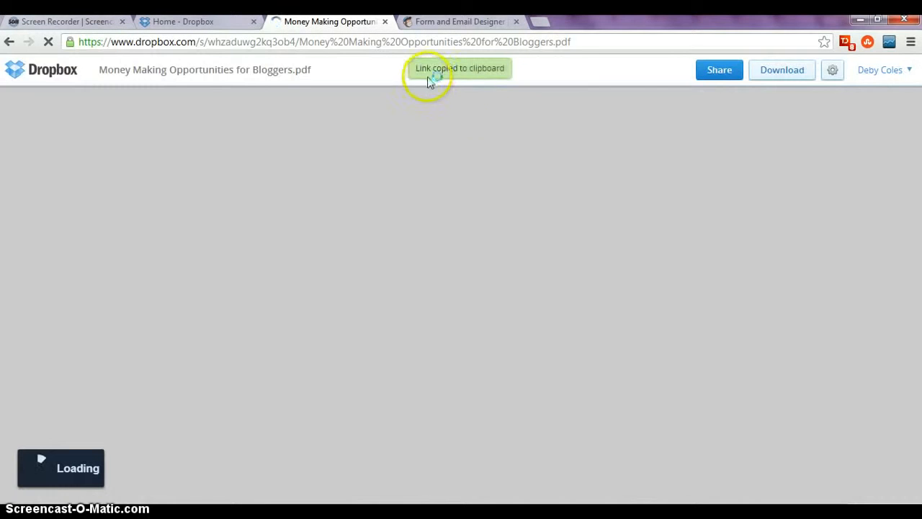
click(460, 21)
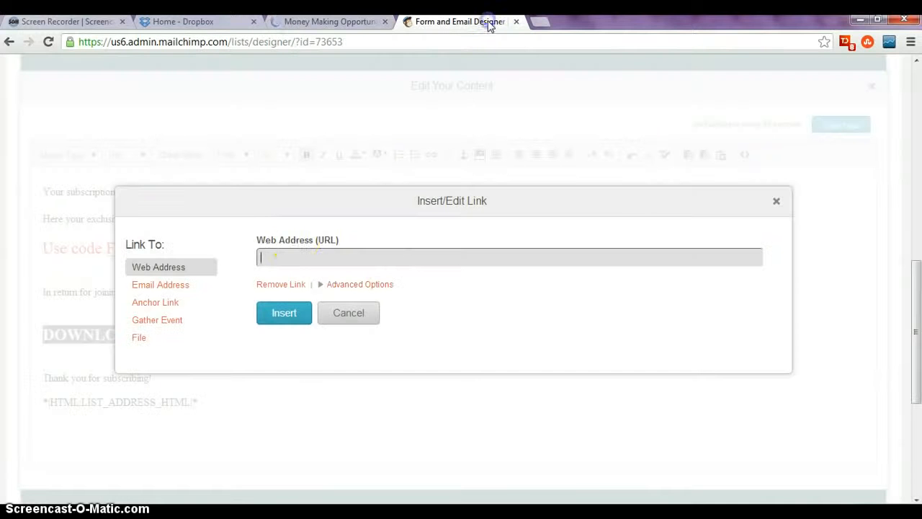
Paste the Dropbox link as the line's URL, insert it, and save the confirmation message.
right_click(301, 256)
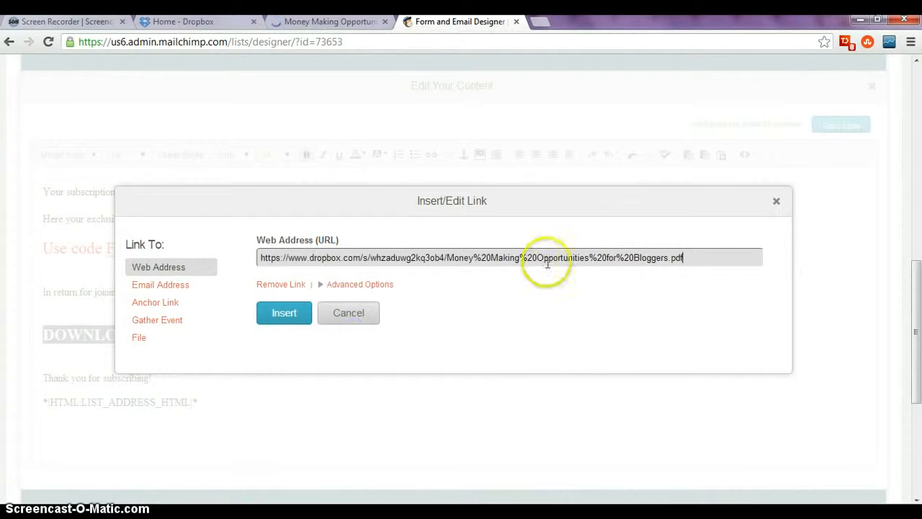
click(284, 313)
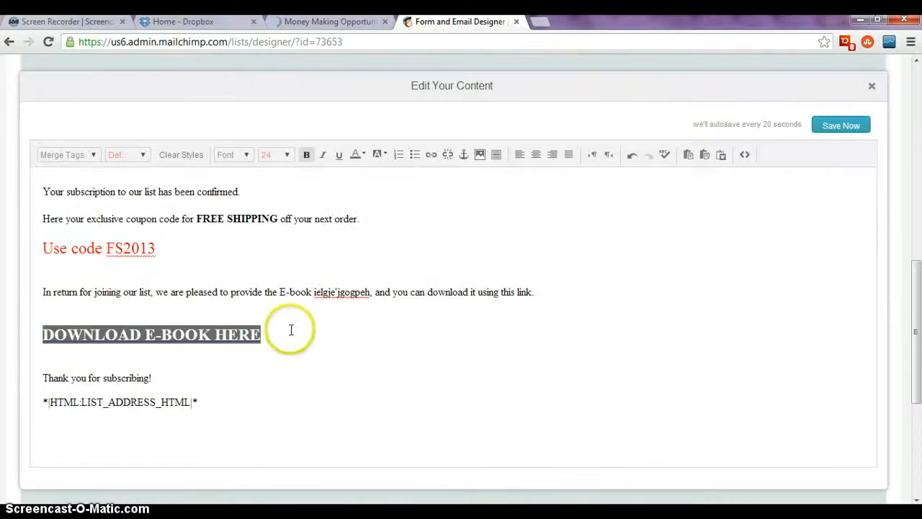
click(842, 124)
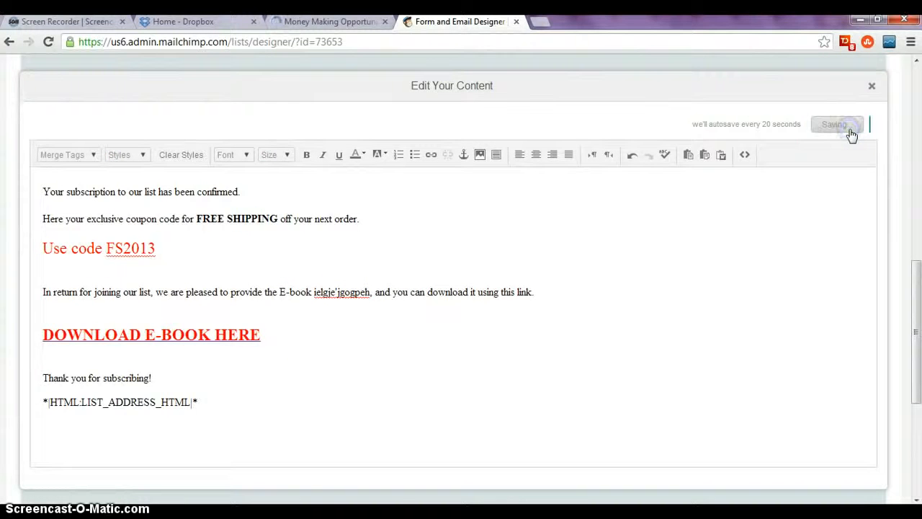
click(836, 124)
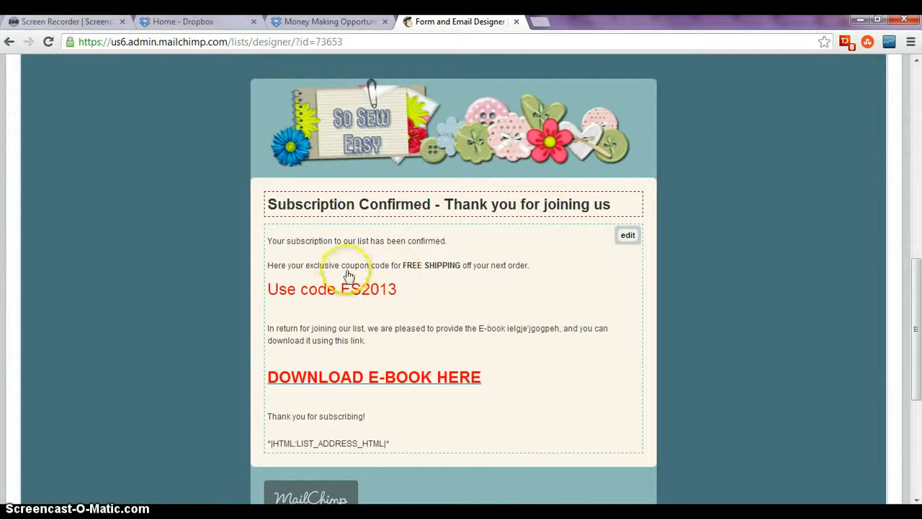
mouse_move(430, 273)
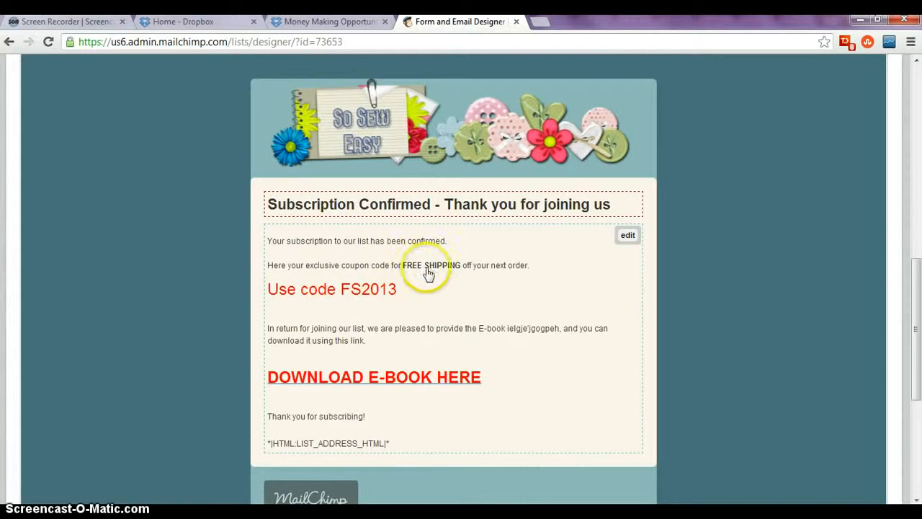
mouse_move(406, 304)
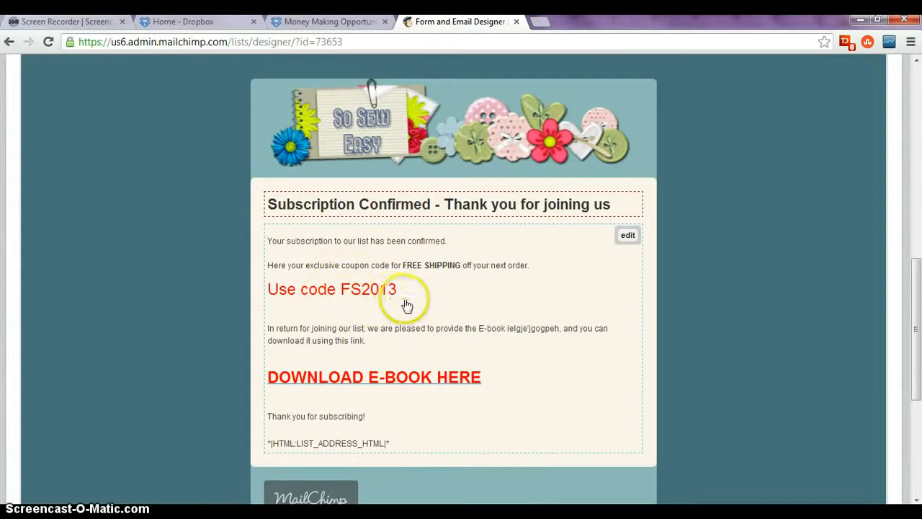
mouse_move(406, 382)
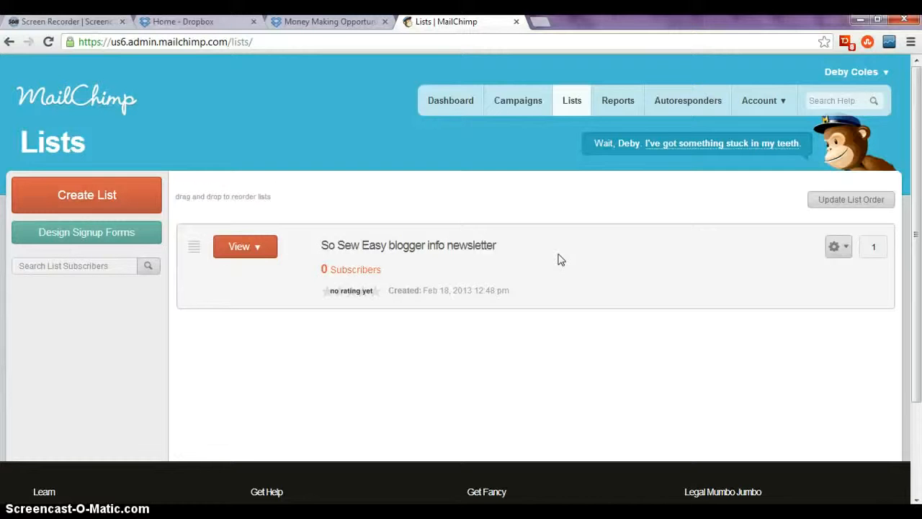
mouse_move(530, 228)
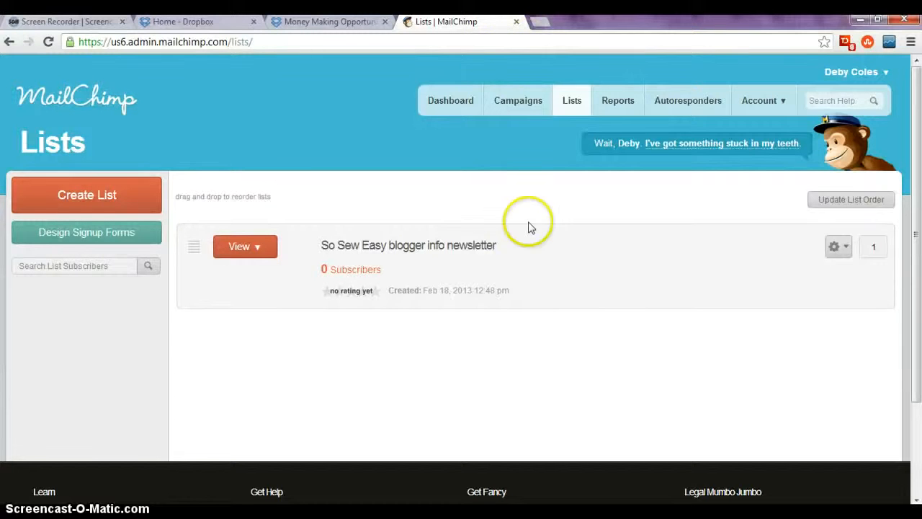